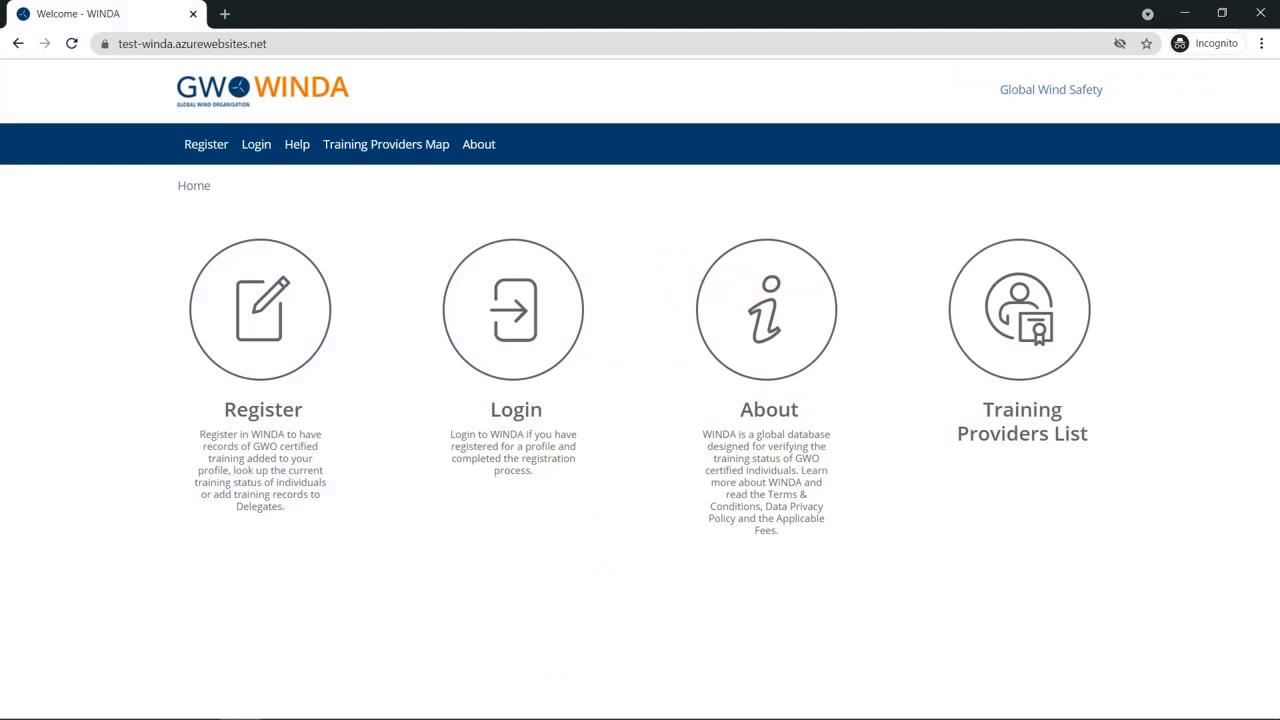
mouse_move(488, 364)
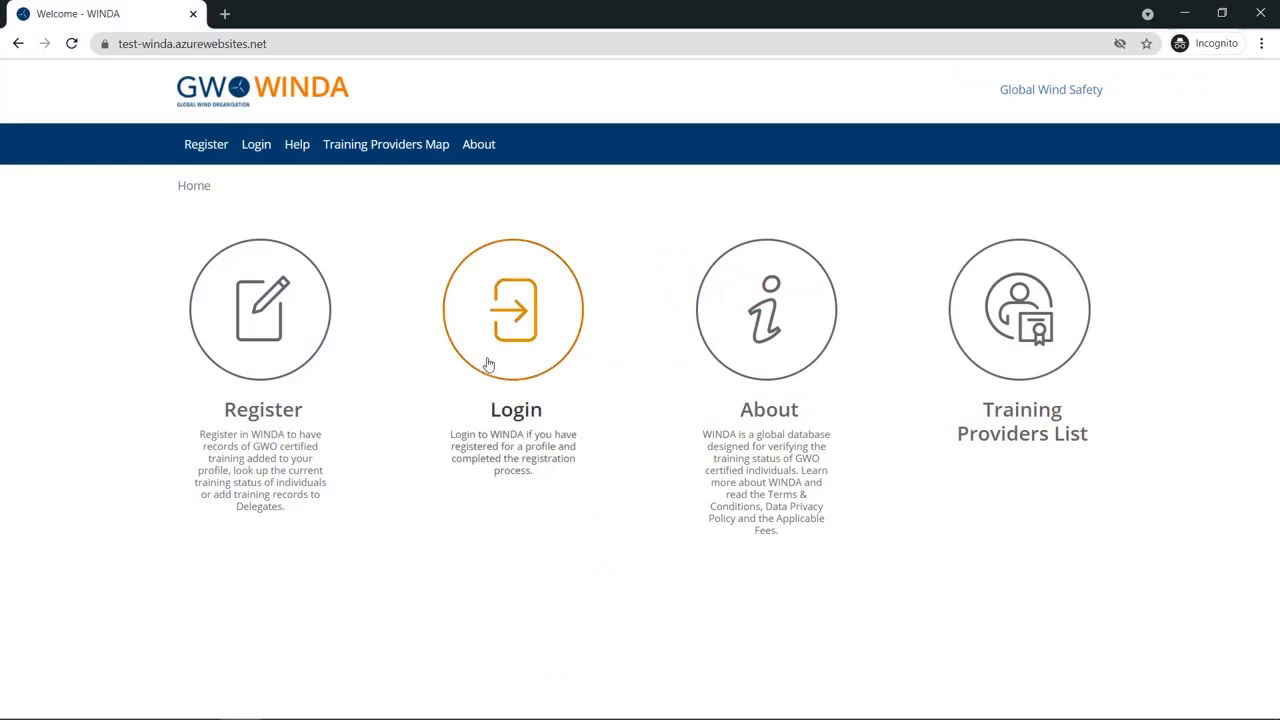
Step: Sign in to WINDA with the stored training provider administrator credentials
left_click(512, 308)
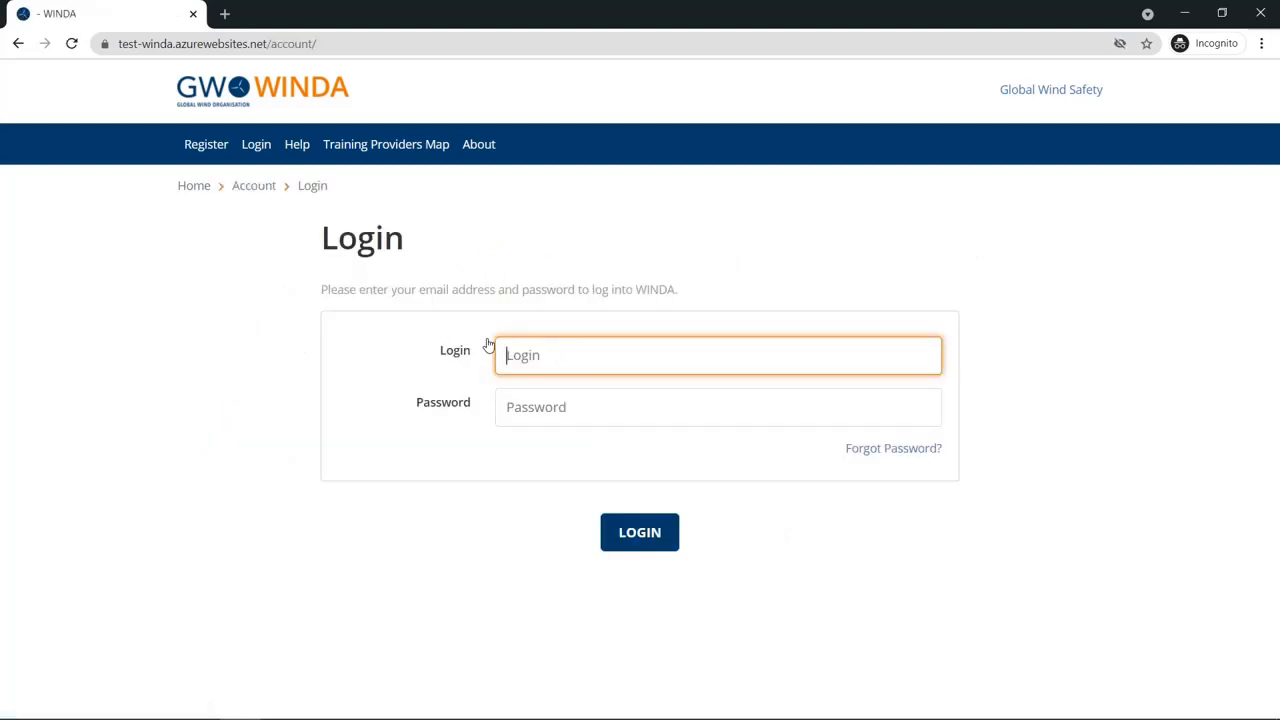
left_click(640, 532)
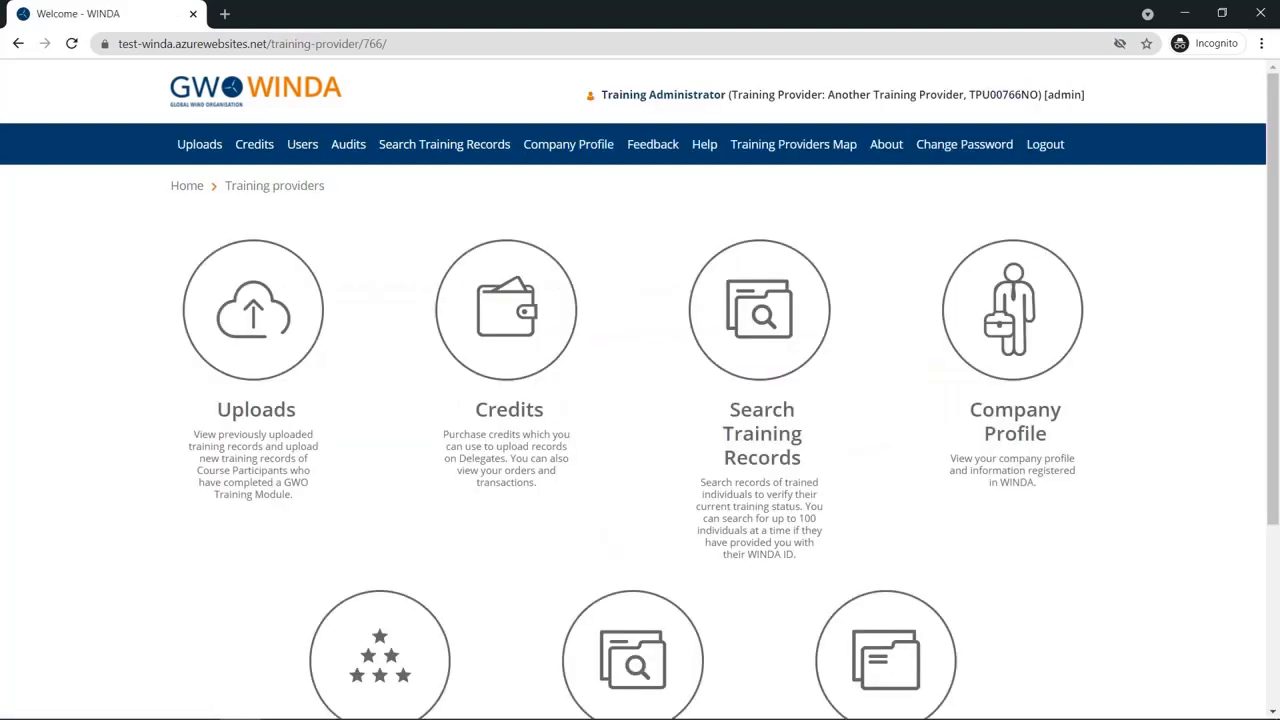
mouse_move(256, 308)
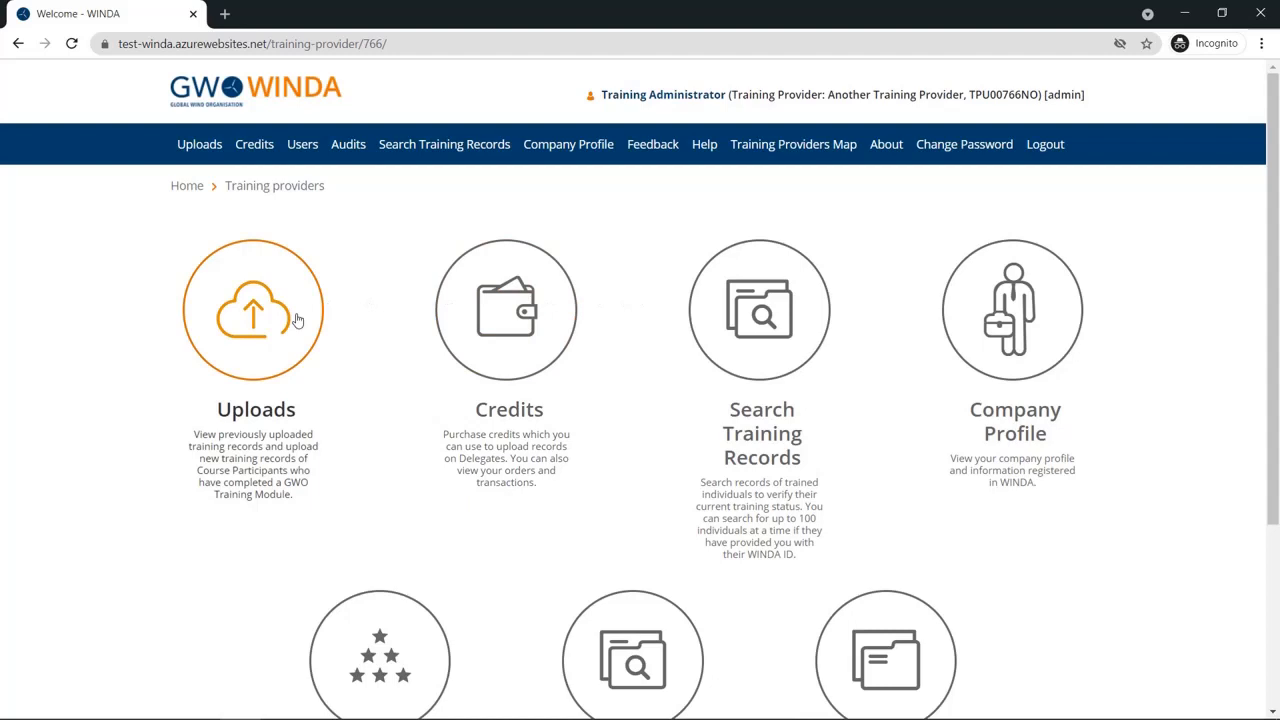
Step: Start a new single course upload from the provider's Uploads overview
left_click(256, 310)
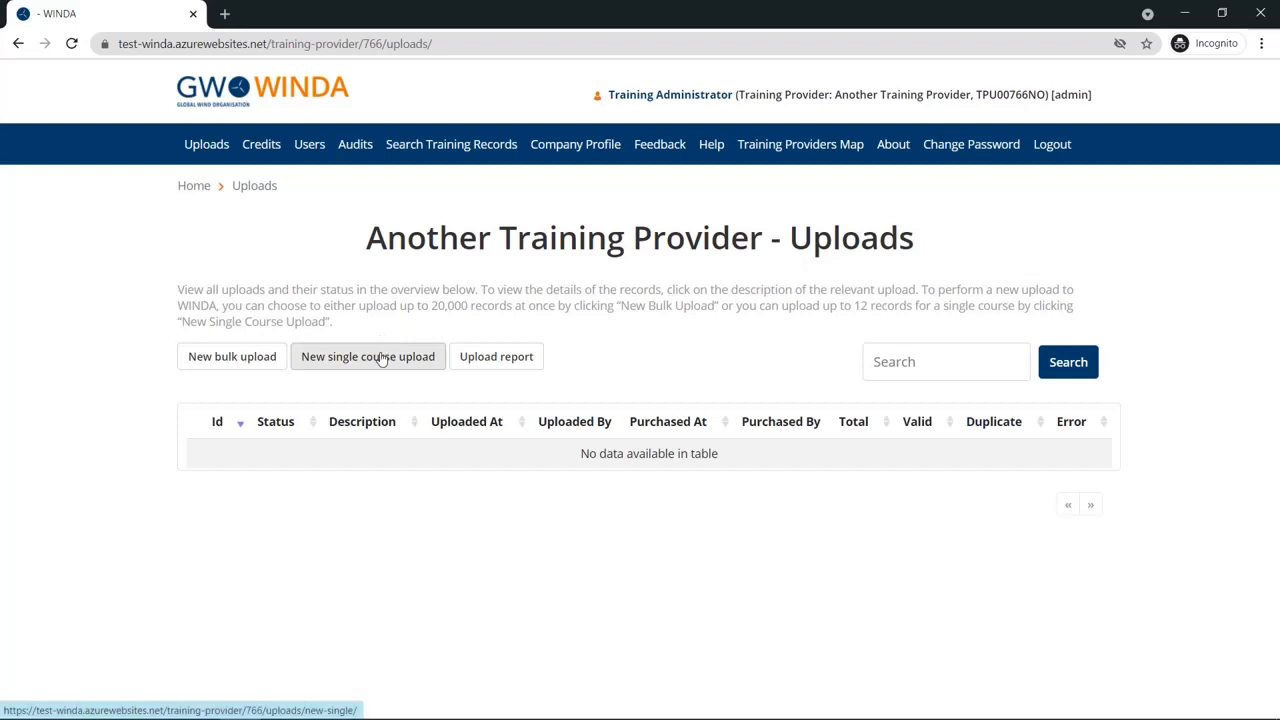
left_click(368, 356)
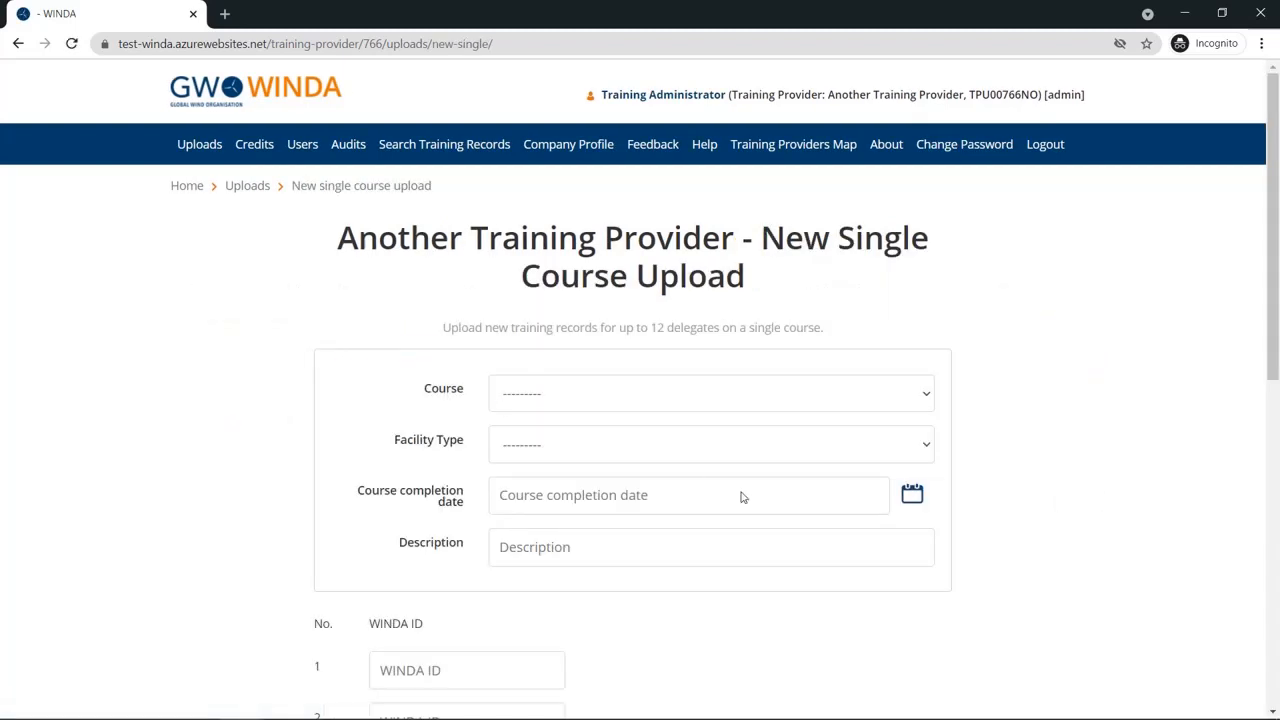
mouse_move(1026, 496)
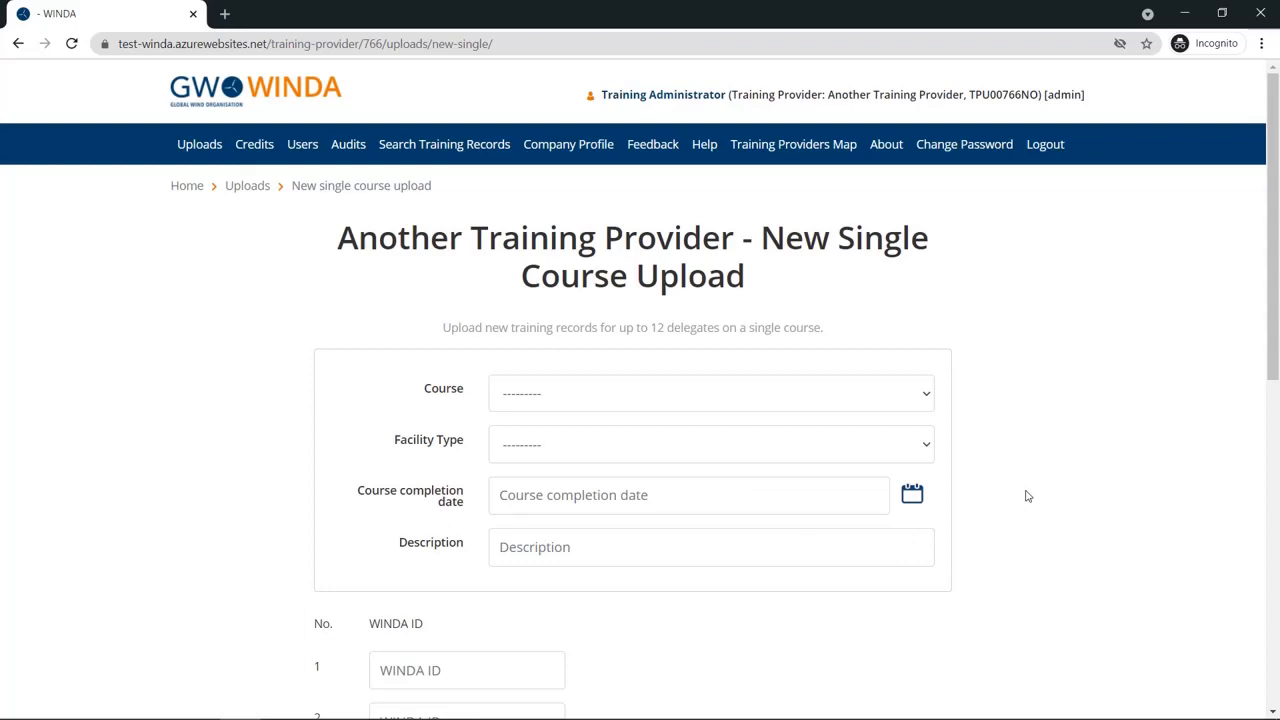
scroll("down", 3)
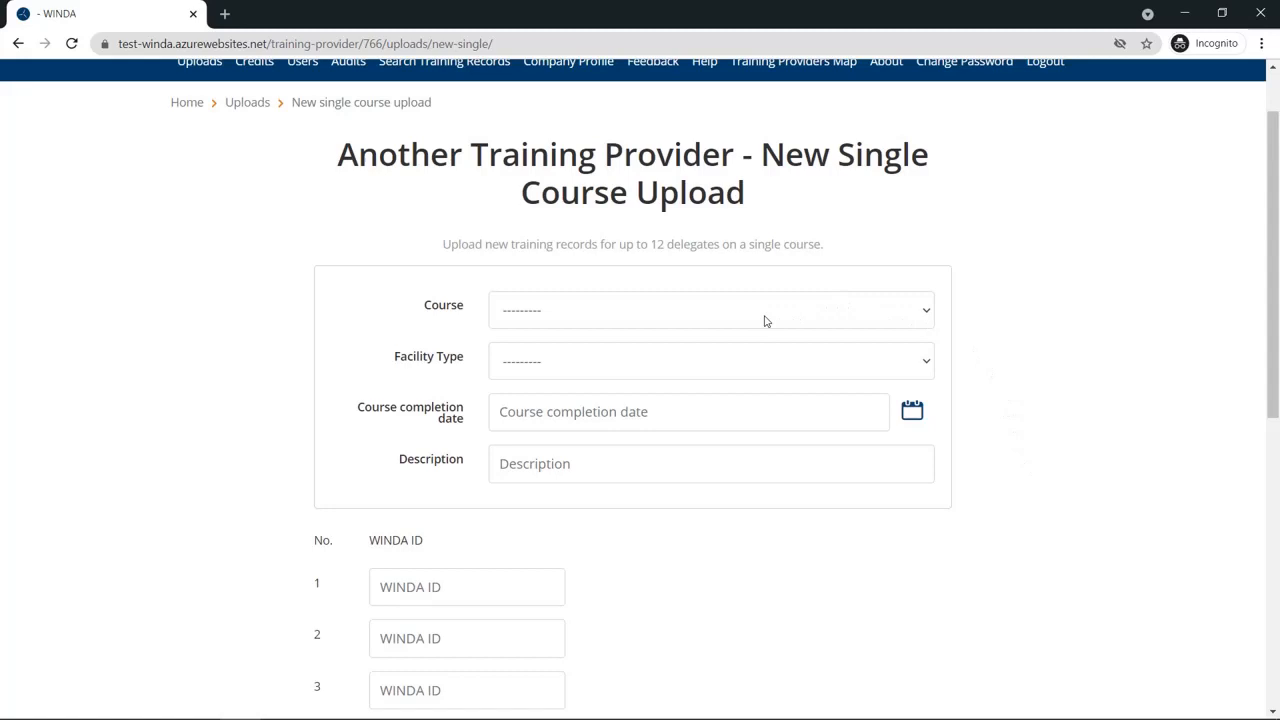
Step: Enter course First Aid, FIXED Training Facility, and completion date 20 August 2021
left_click(710, 308)
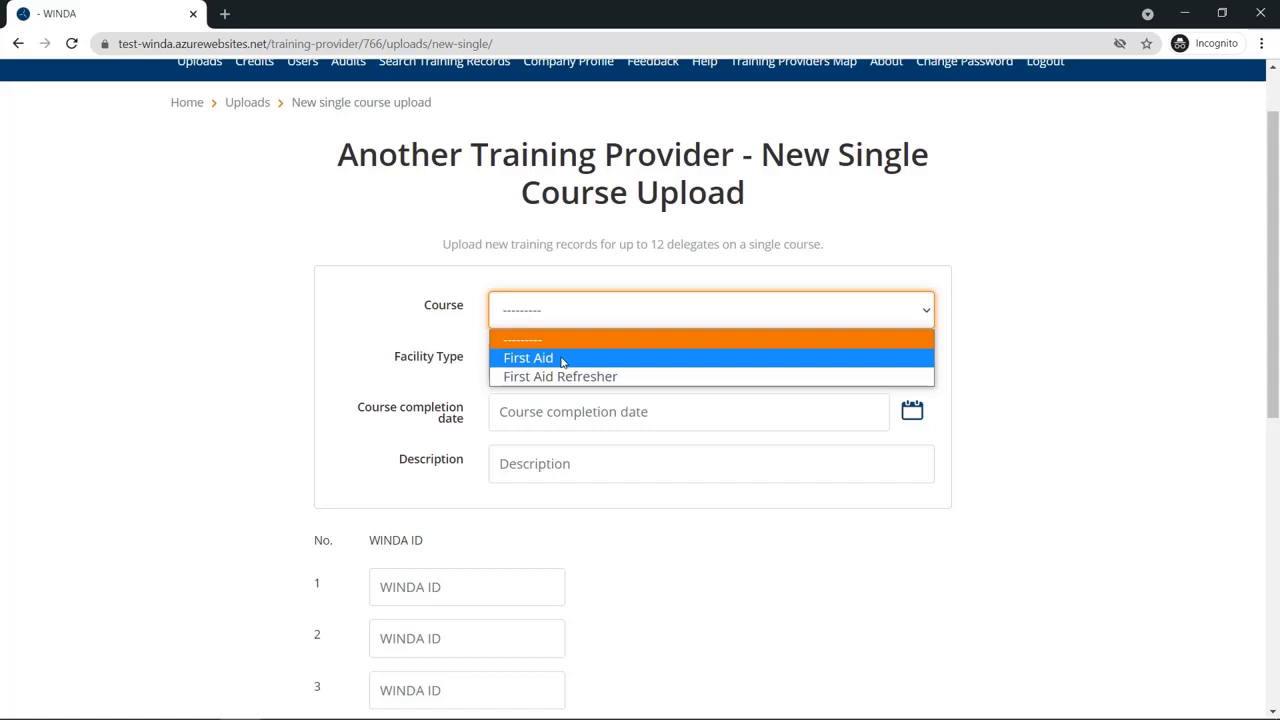
left_click(528, 356)
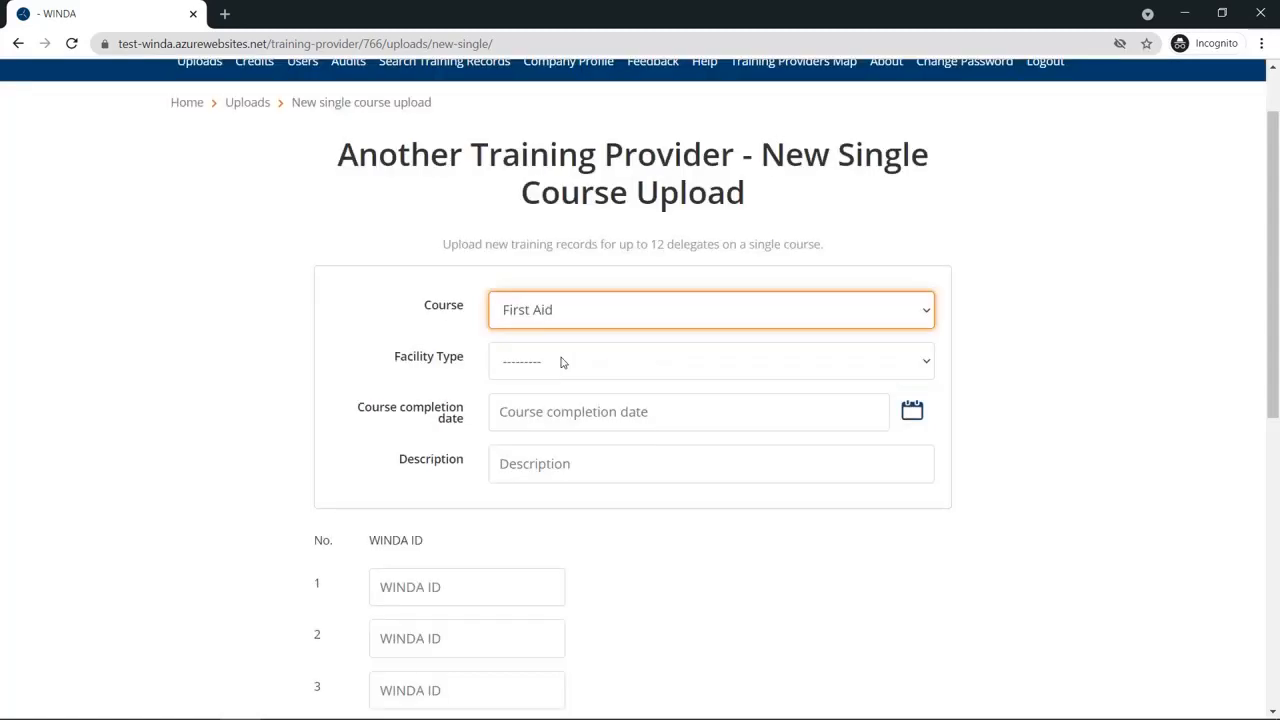
left_click(710, 360)
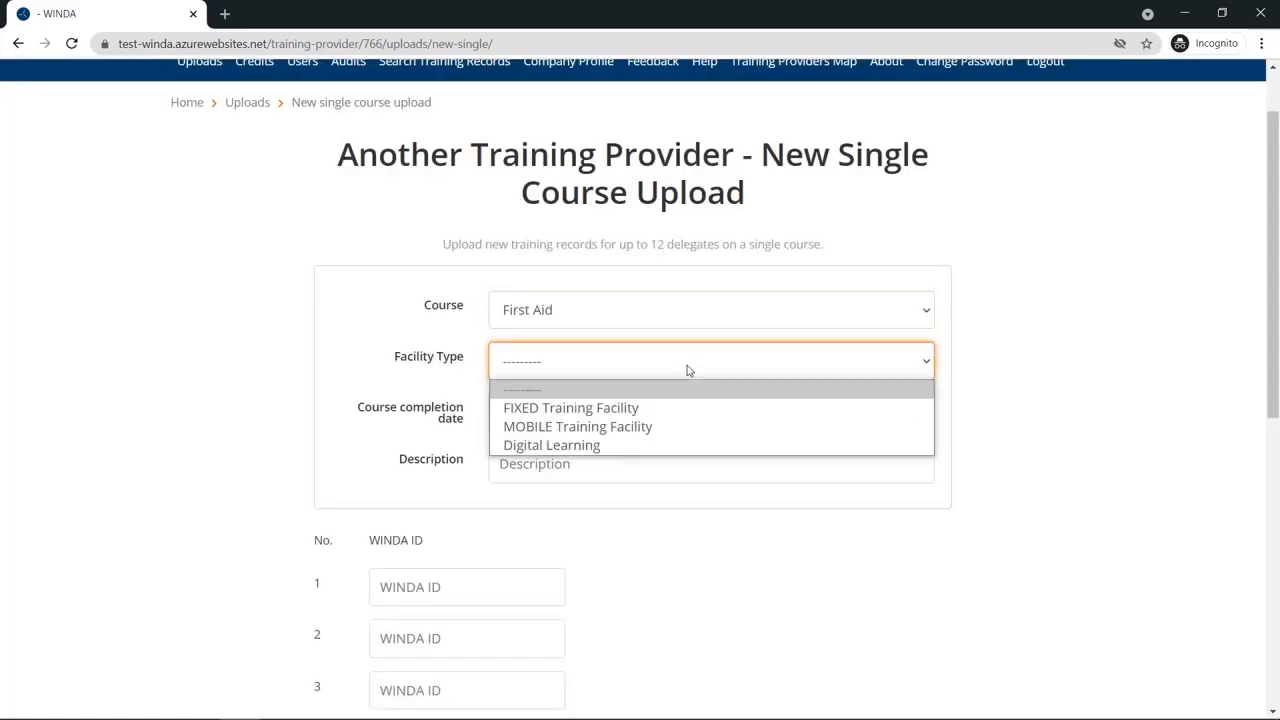
mouse_move(572, 408)
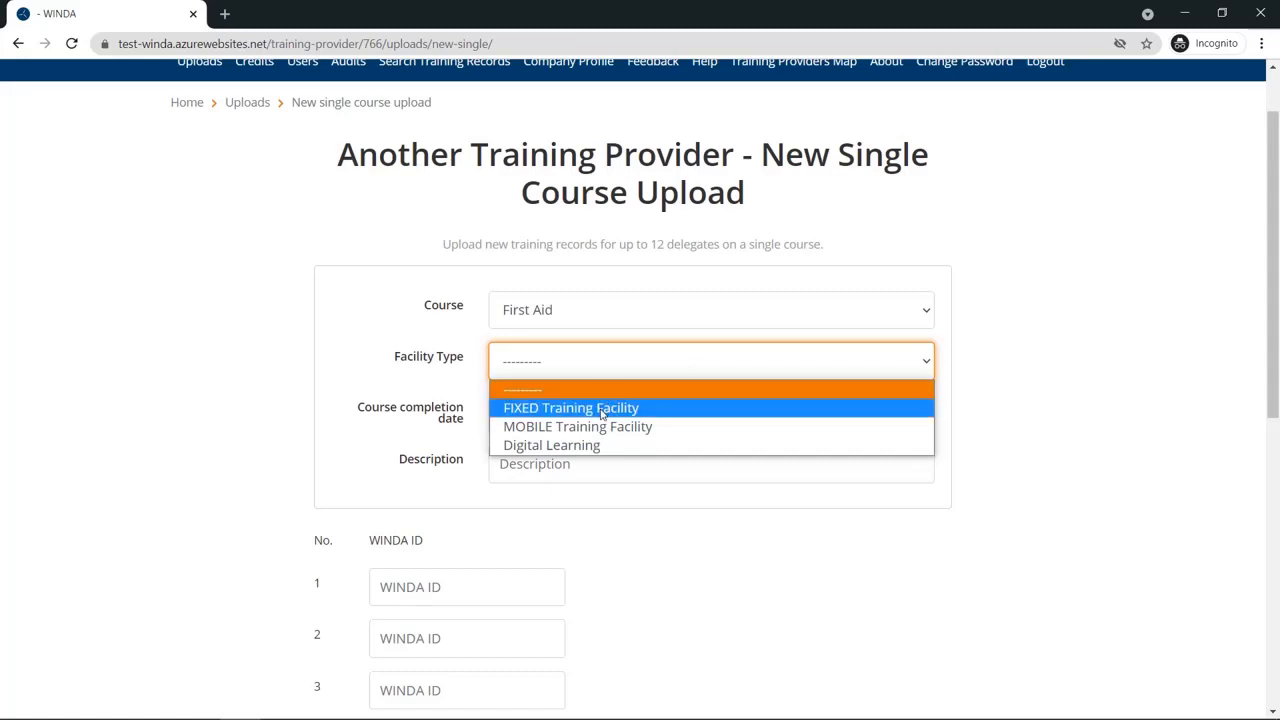
left_click(572, 408)
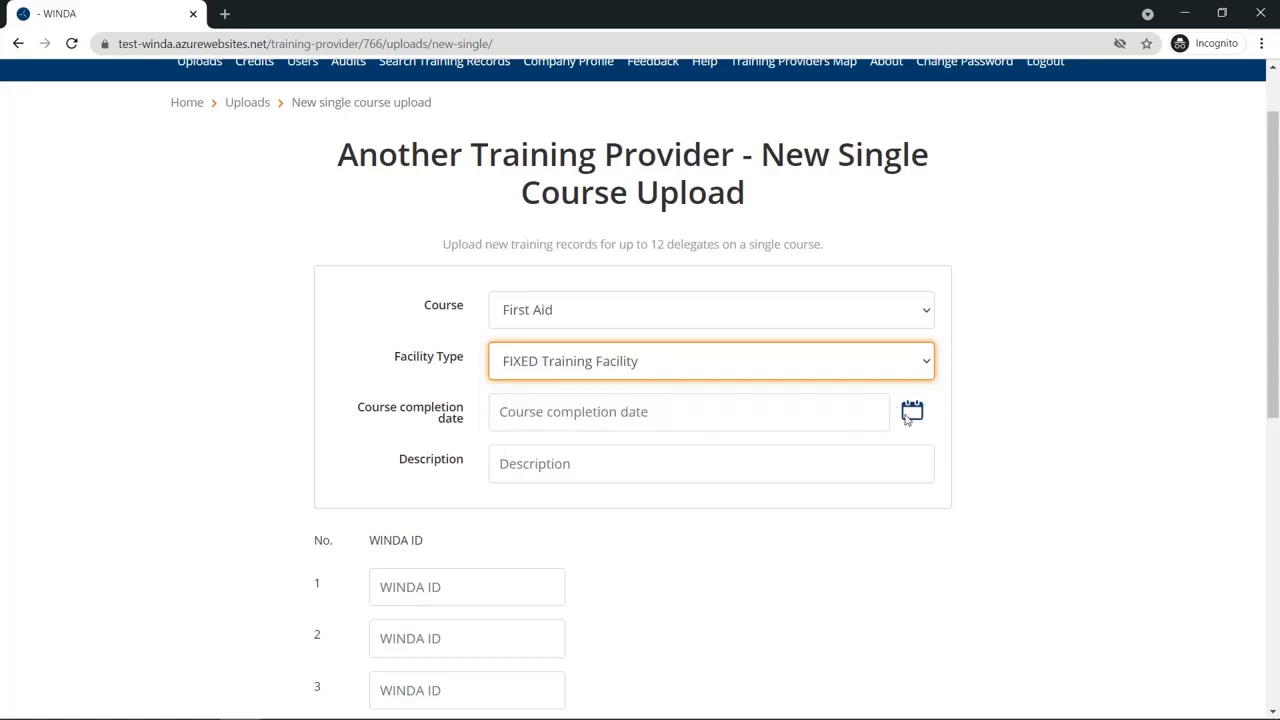
left_click(912, 412)
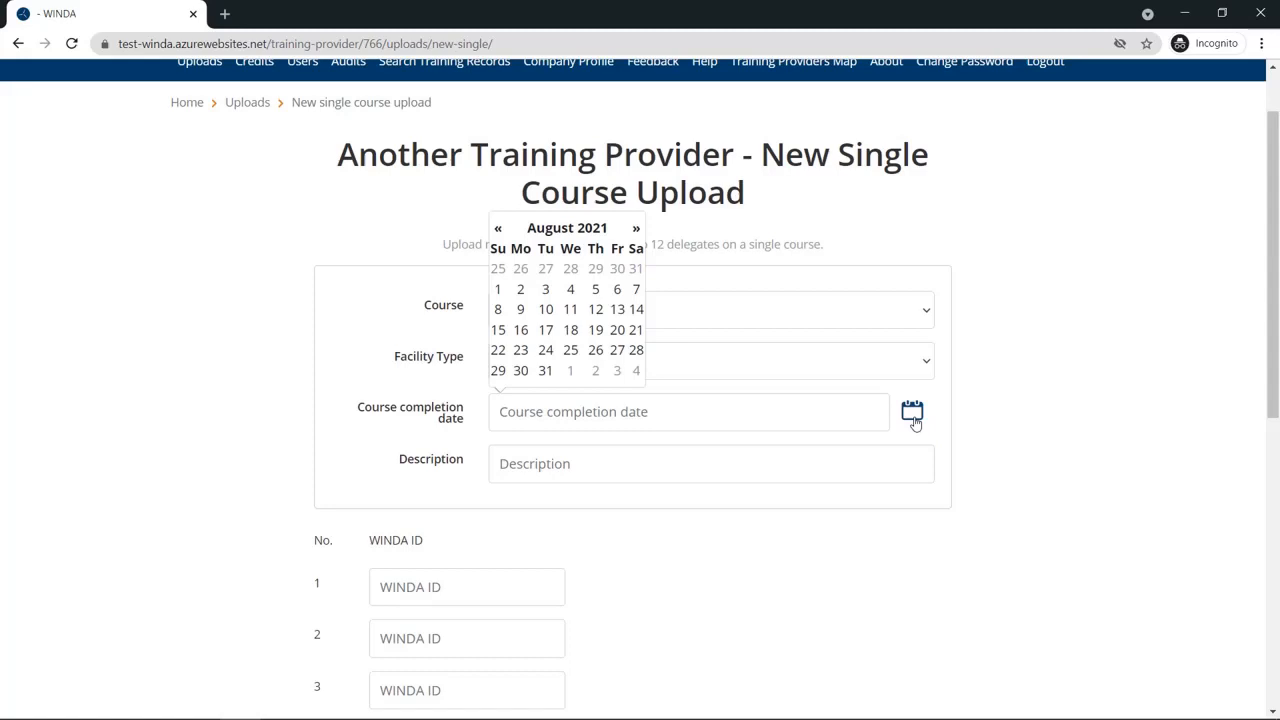
left_click(616, 328)
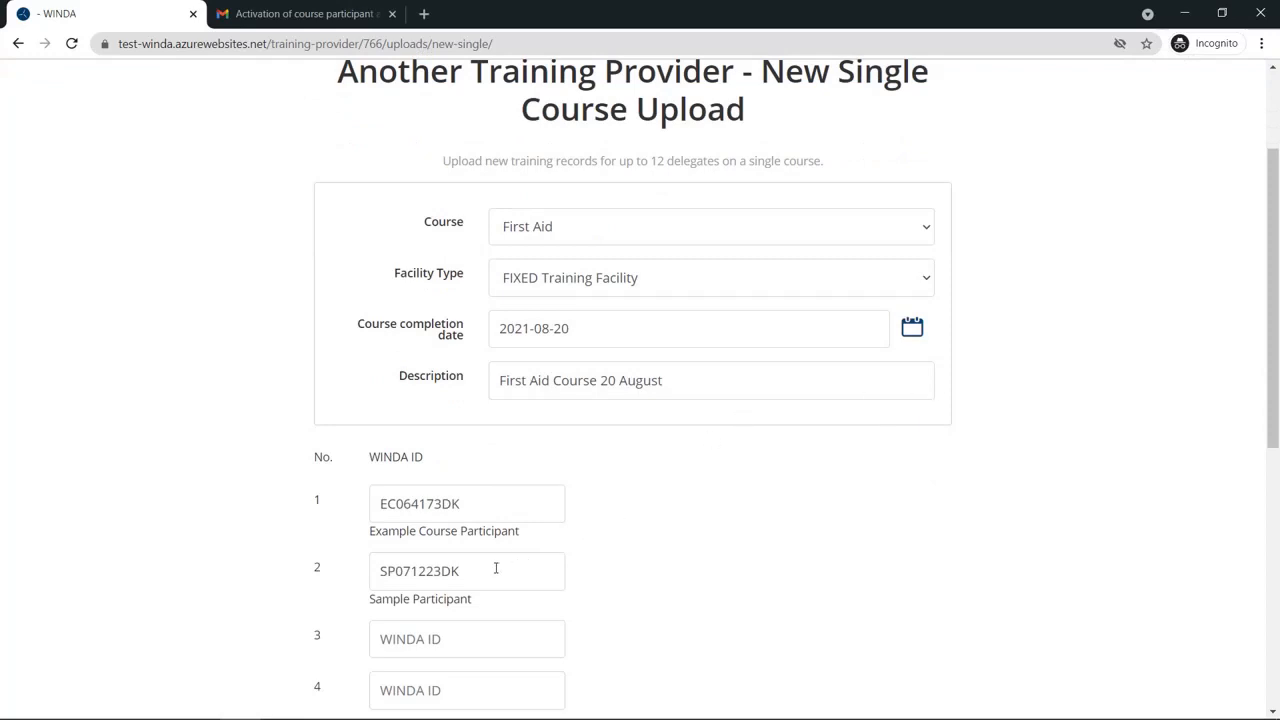
key("BackSpace")
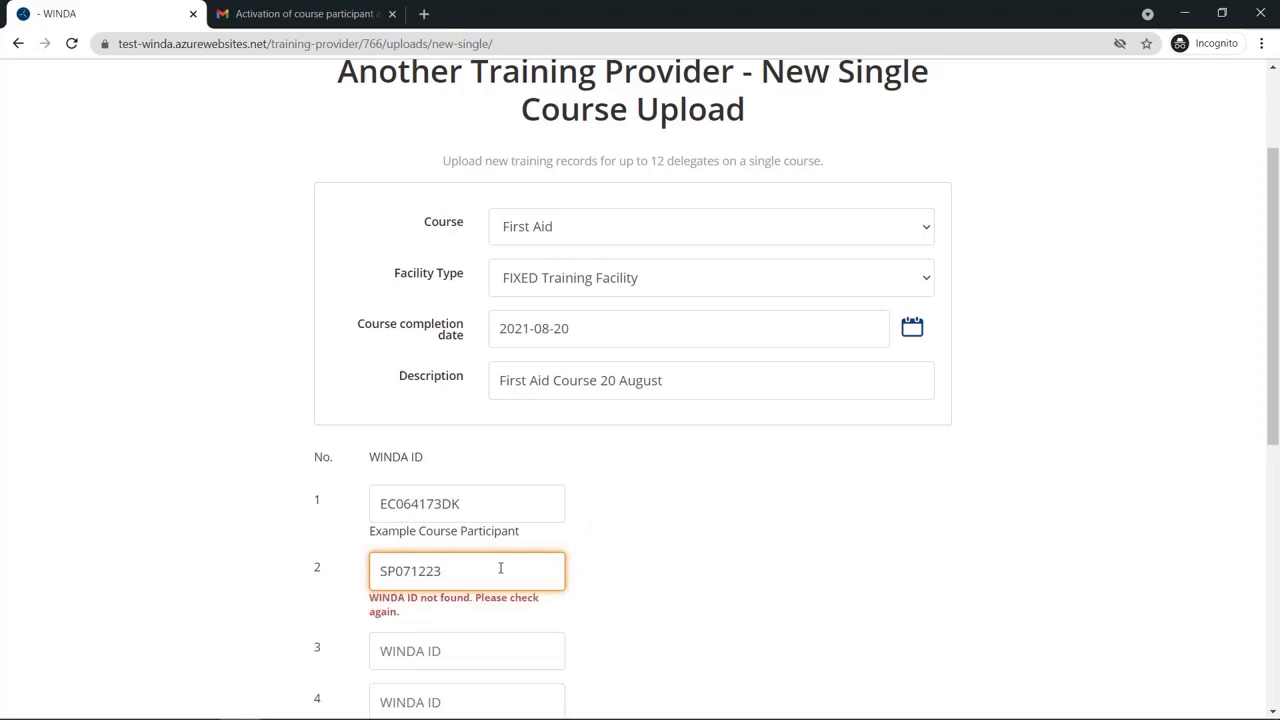
mouse_move(480, 624)
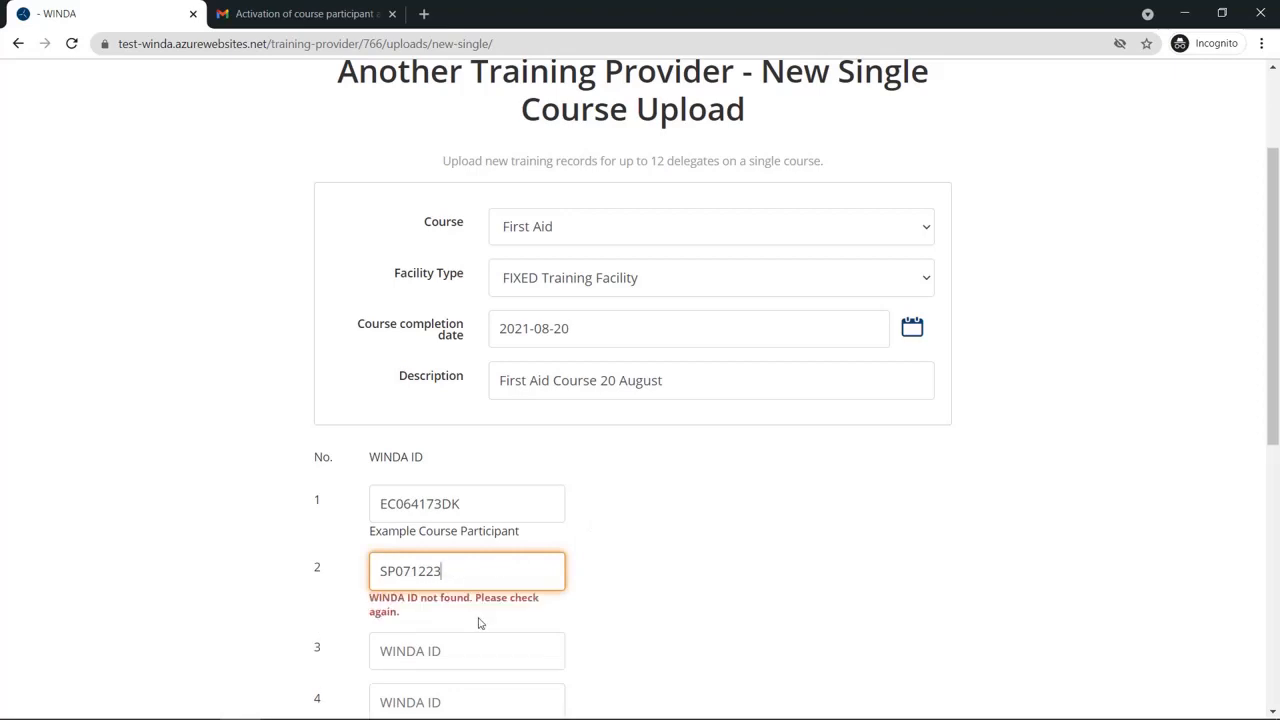
type("DK")
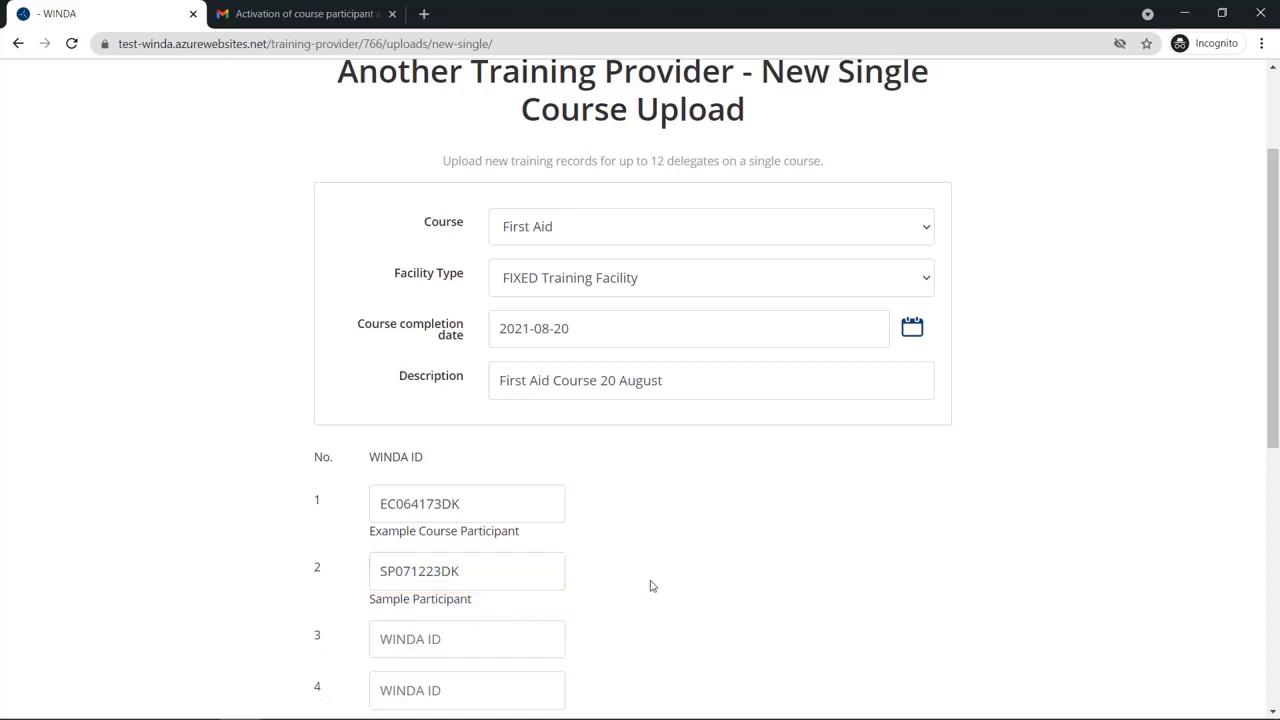
mouse_move(722, 260)
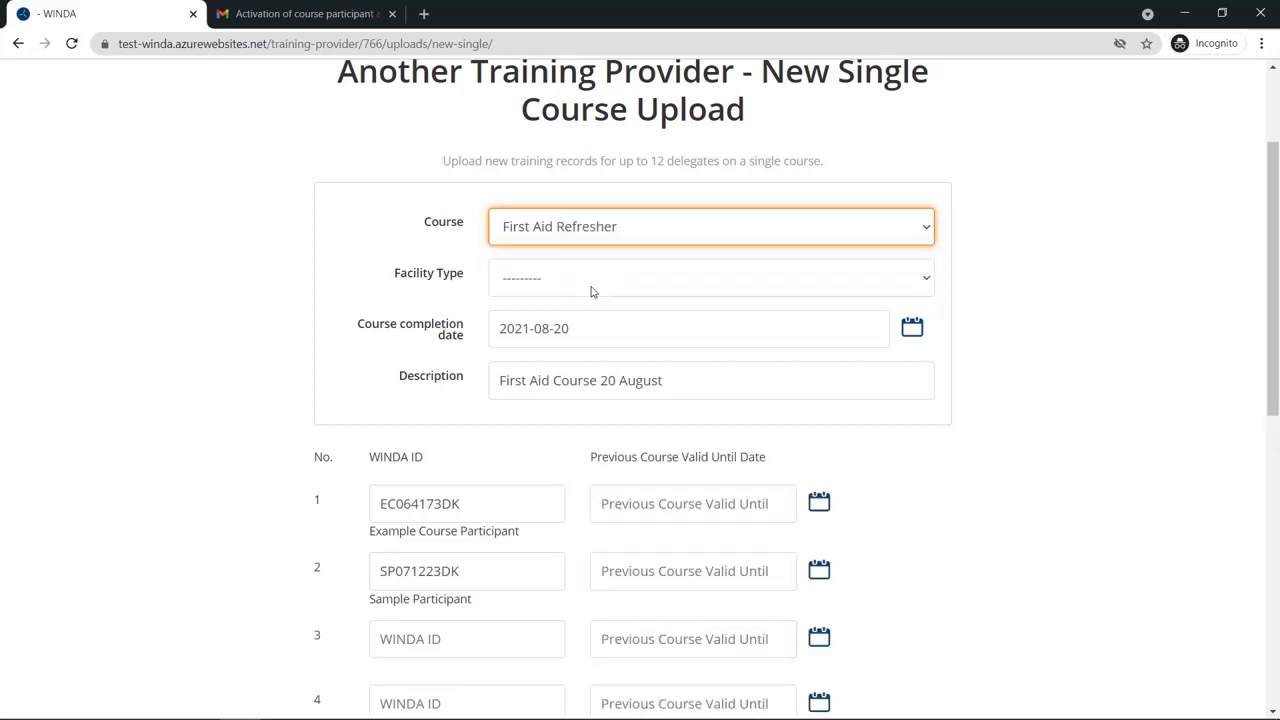
mouse_move(868, 272)
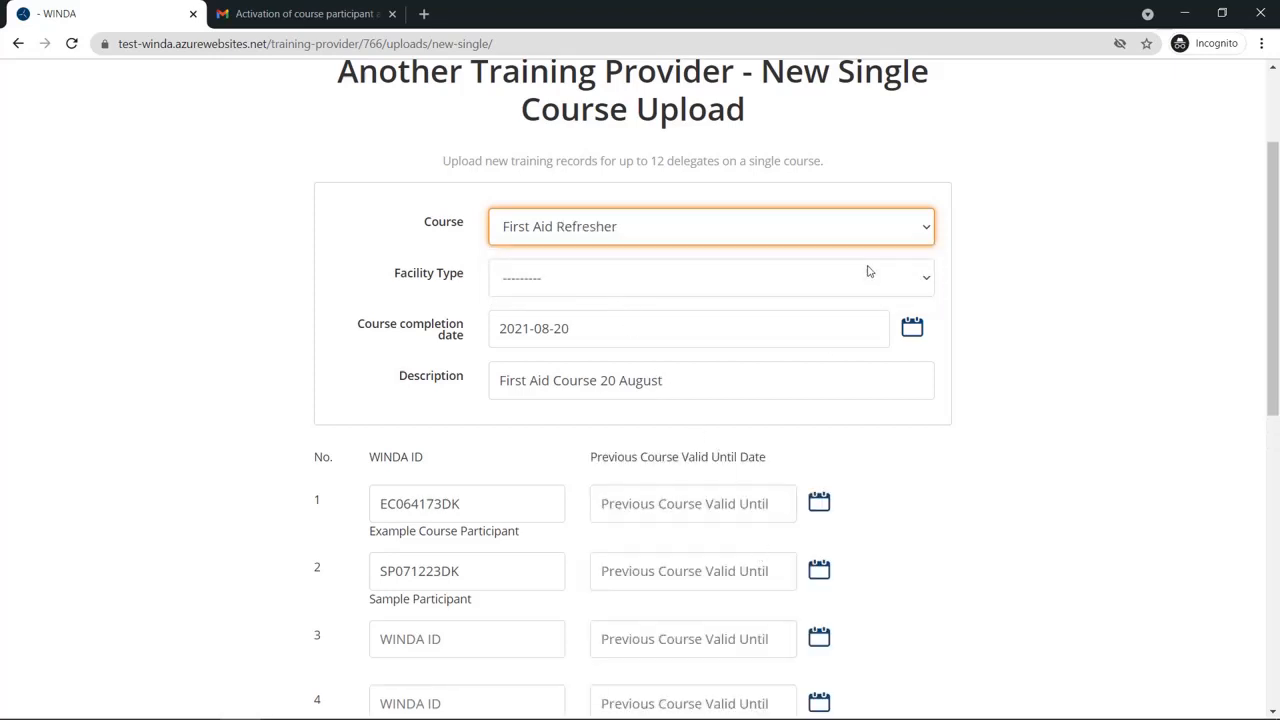
Step: Reopen the facility type selection after switching the course back to First Aid
left_click(710, 276)
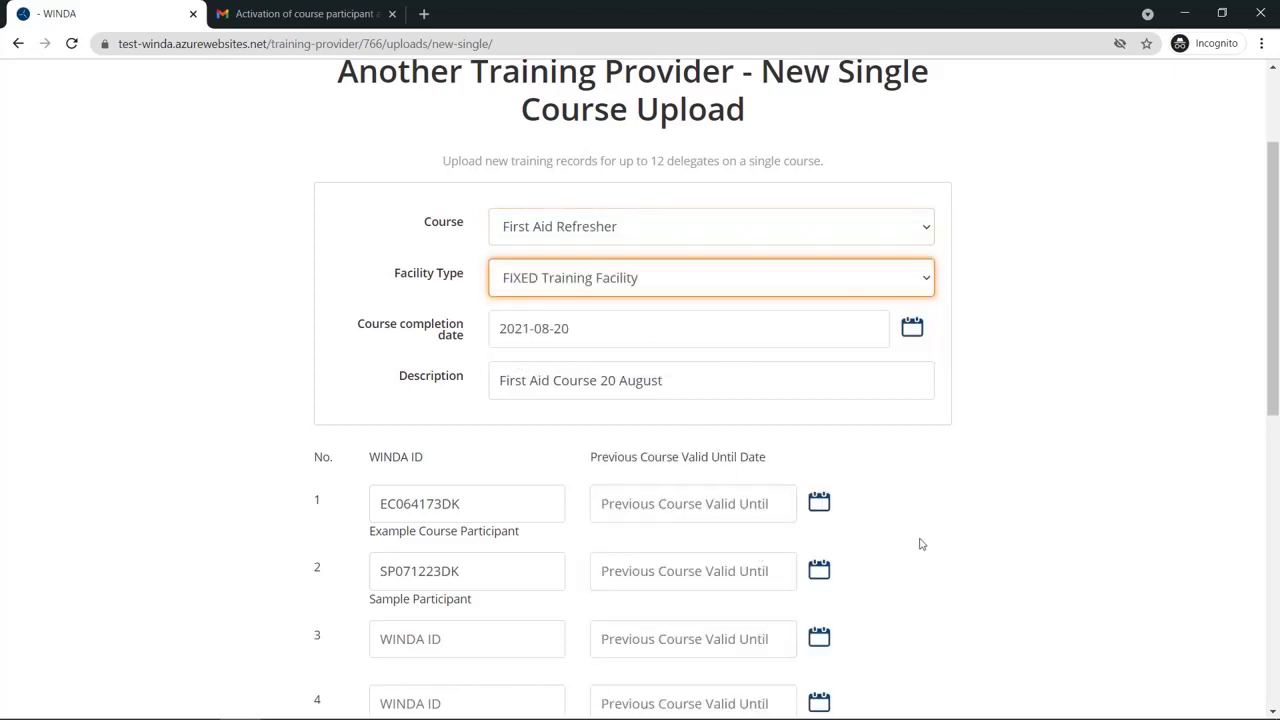
scroll("down", 3)
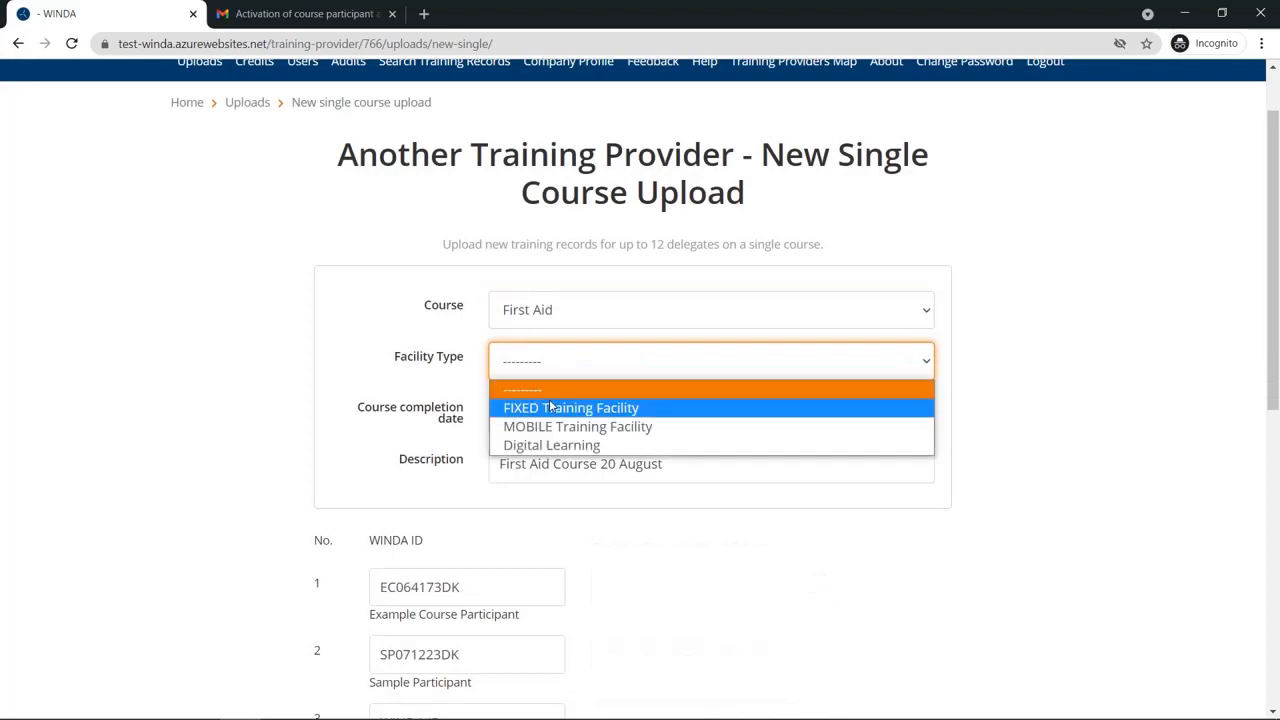
Step: Choose FIXED Training Facility and submit the two records as draft upload #125238
left_click(572, 408)
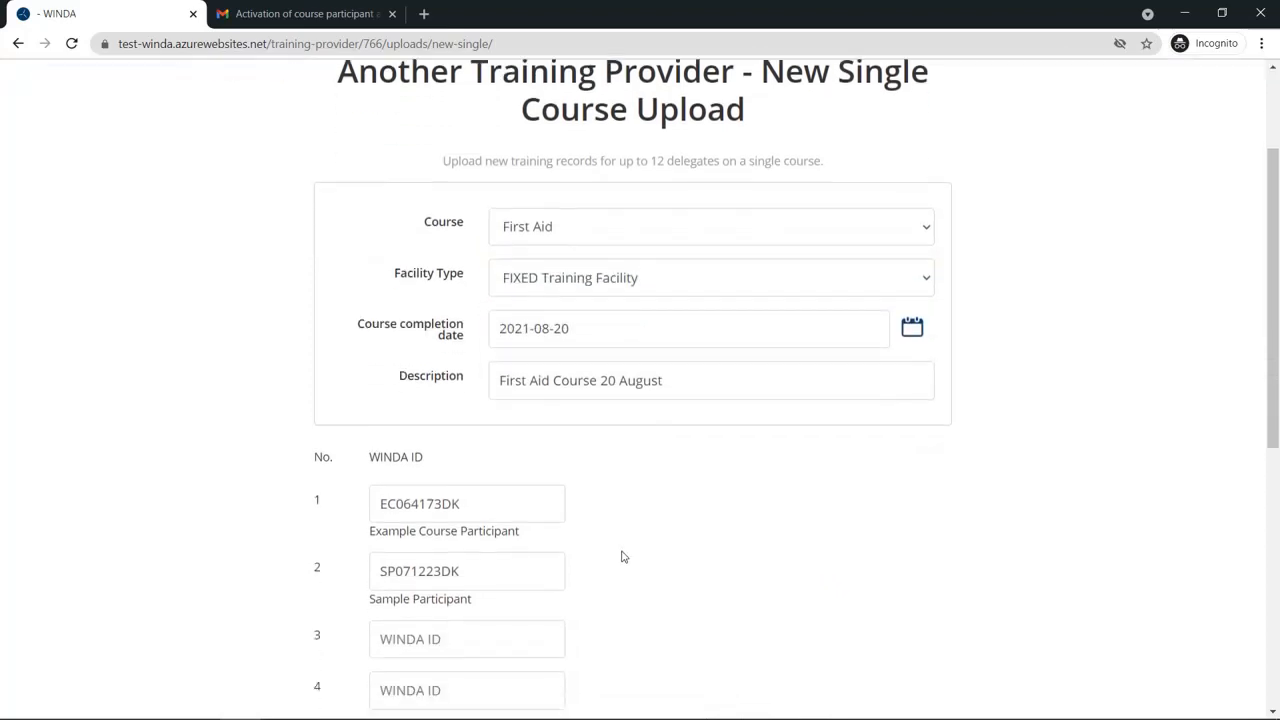
scroll("down", 3)
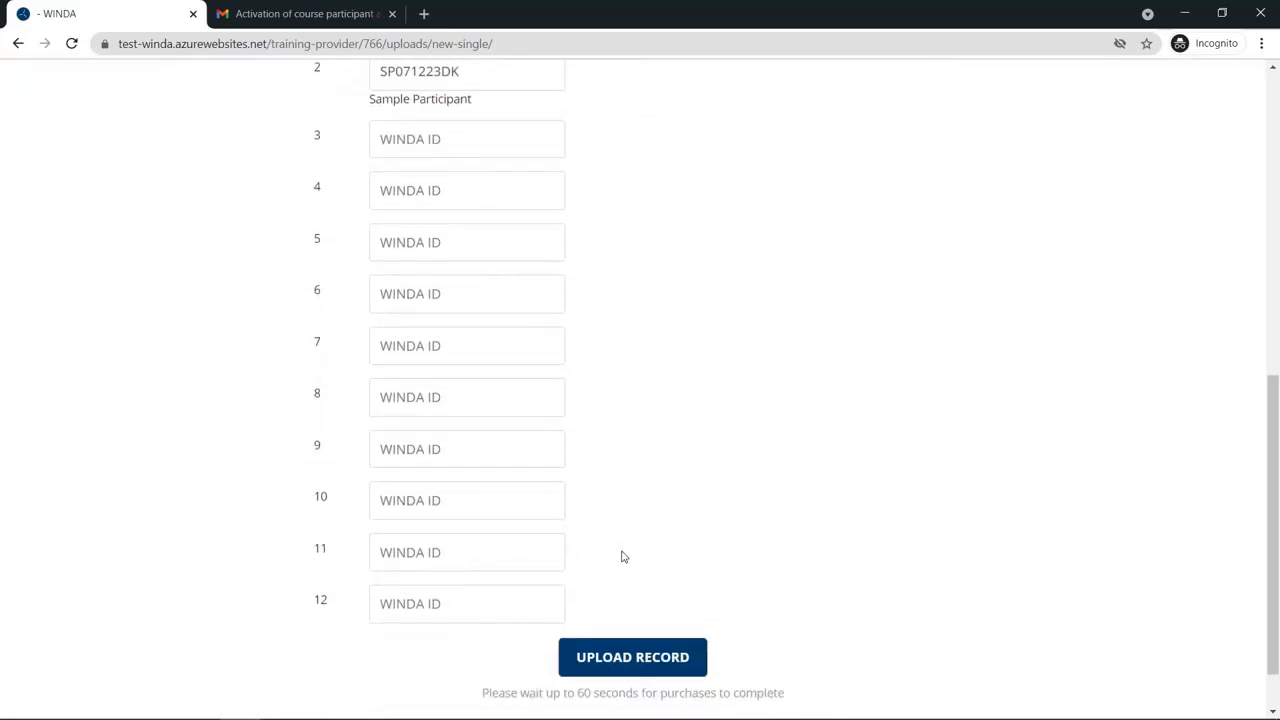
left_click(632, 656)
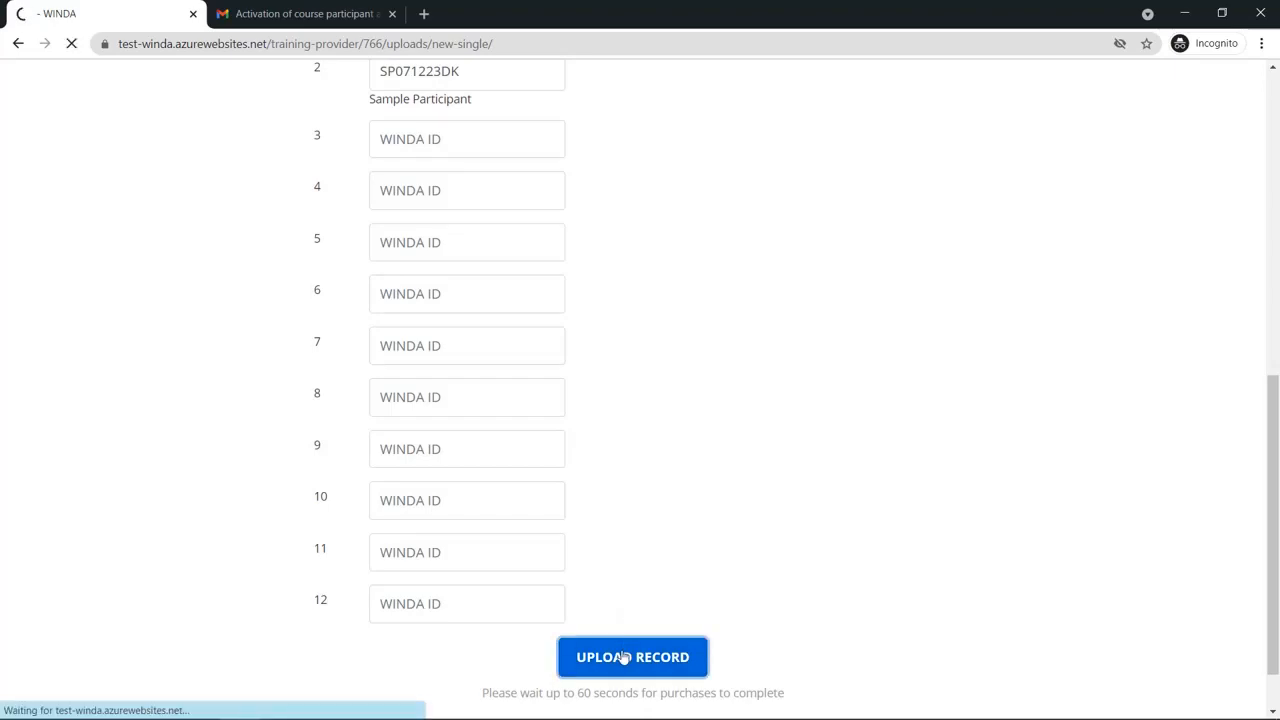
left_click(632, 656)
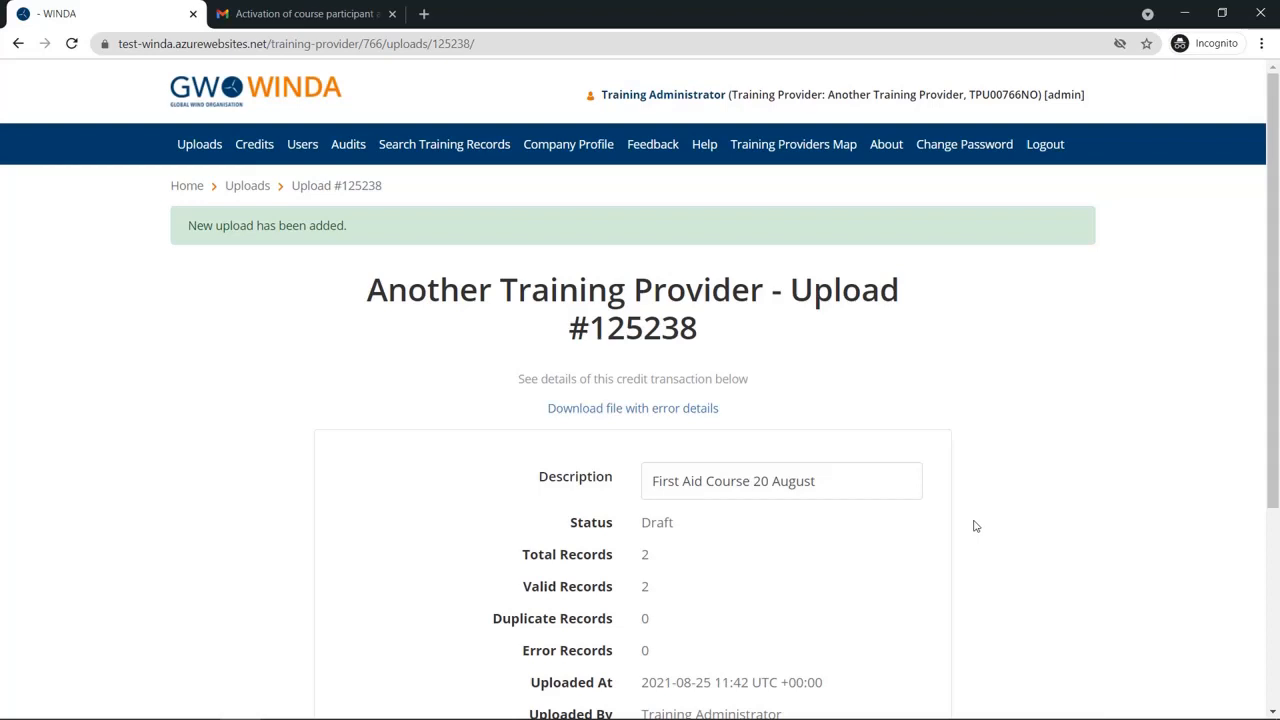
Step: Scroll through upload #125238's summary and participant table down to the purchase options
scroll("down", 3)
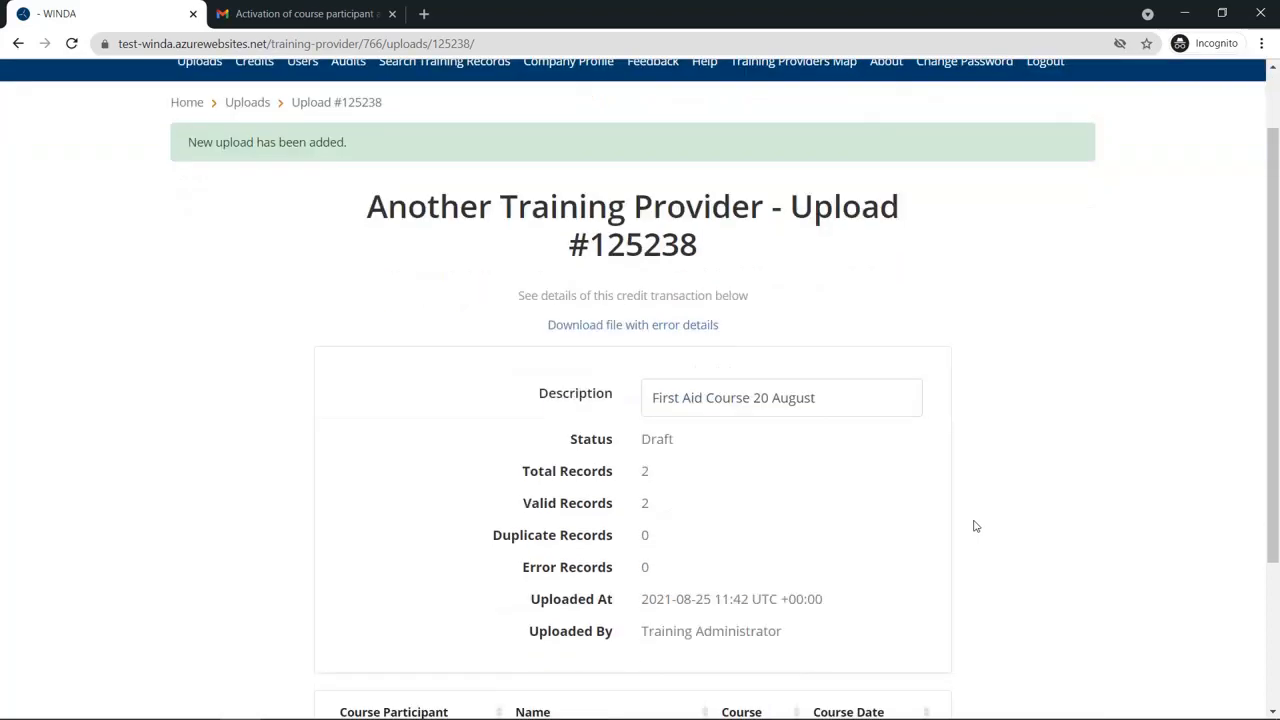
scroll("down", 3)
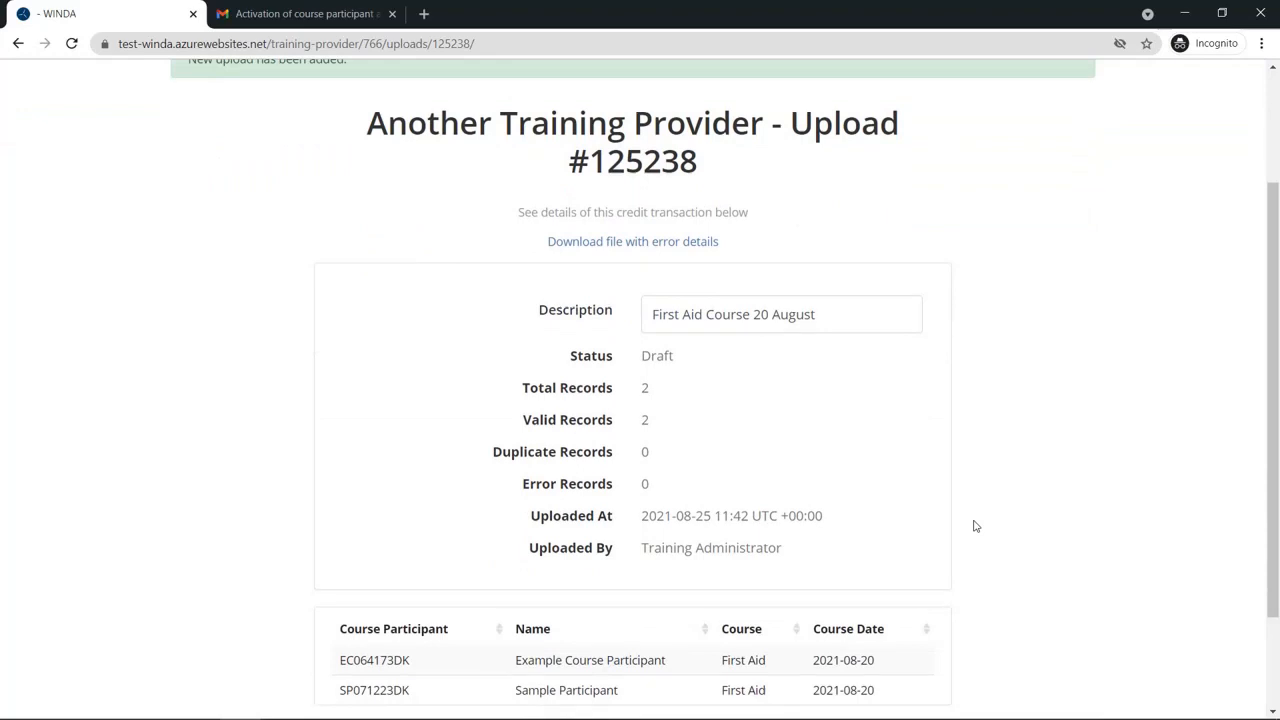
scroll("down", 3)
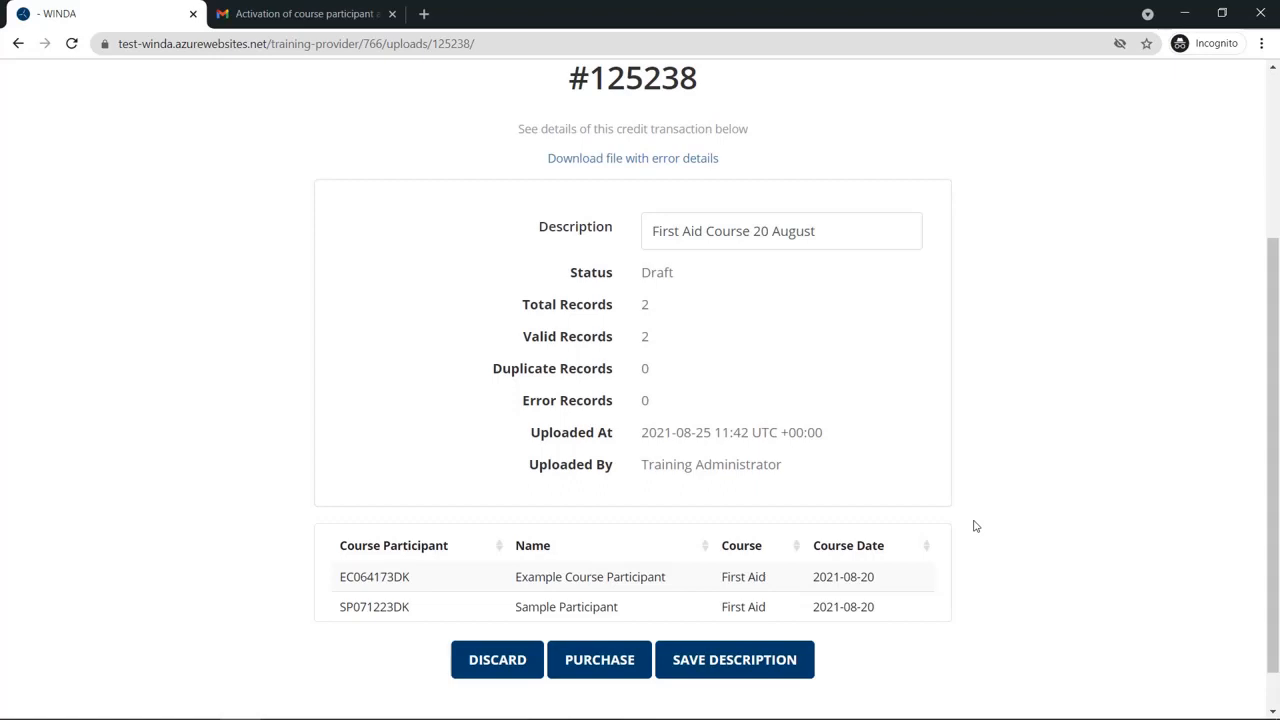
mouse_move(632, 158)
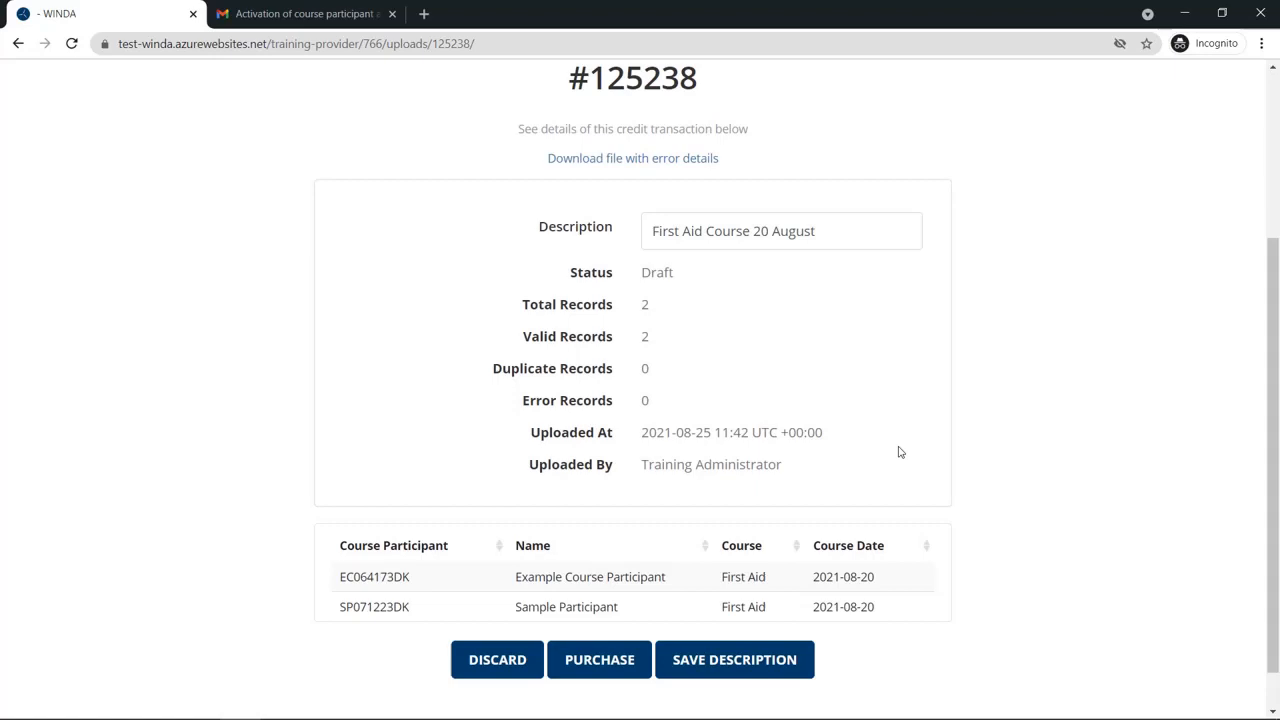
mouse_move(620, 630)
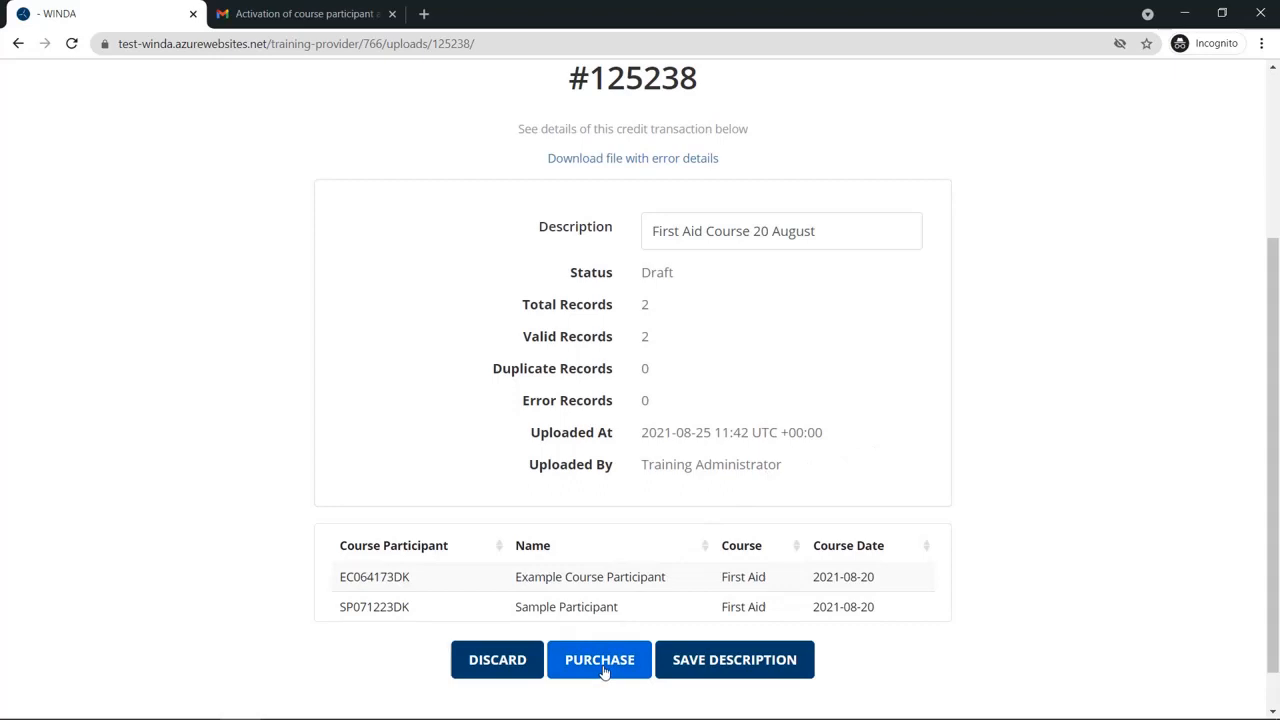
Step: Purchase upload #125238 and confirm in the dialog
left_click(600, 660)
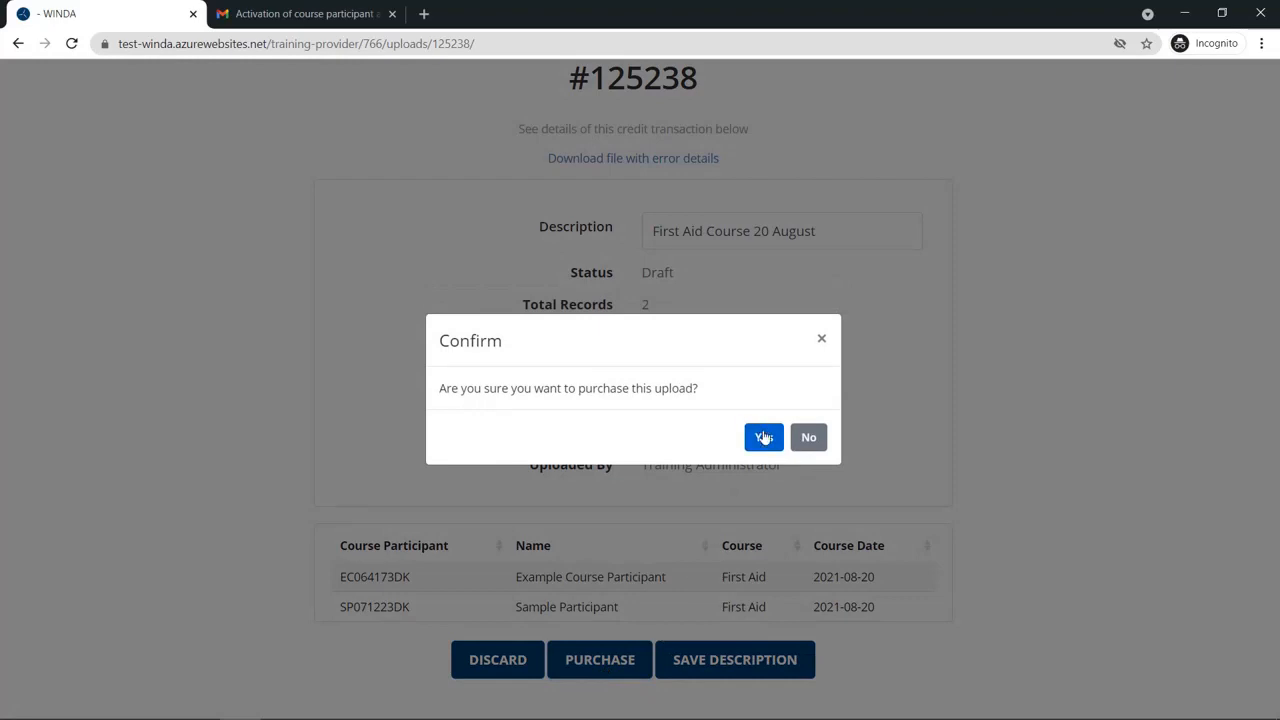
left_click(764, 436)
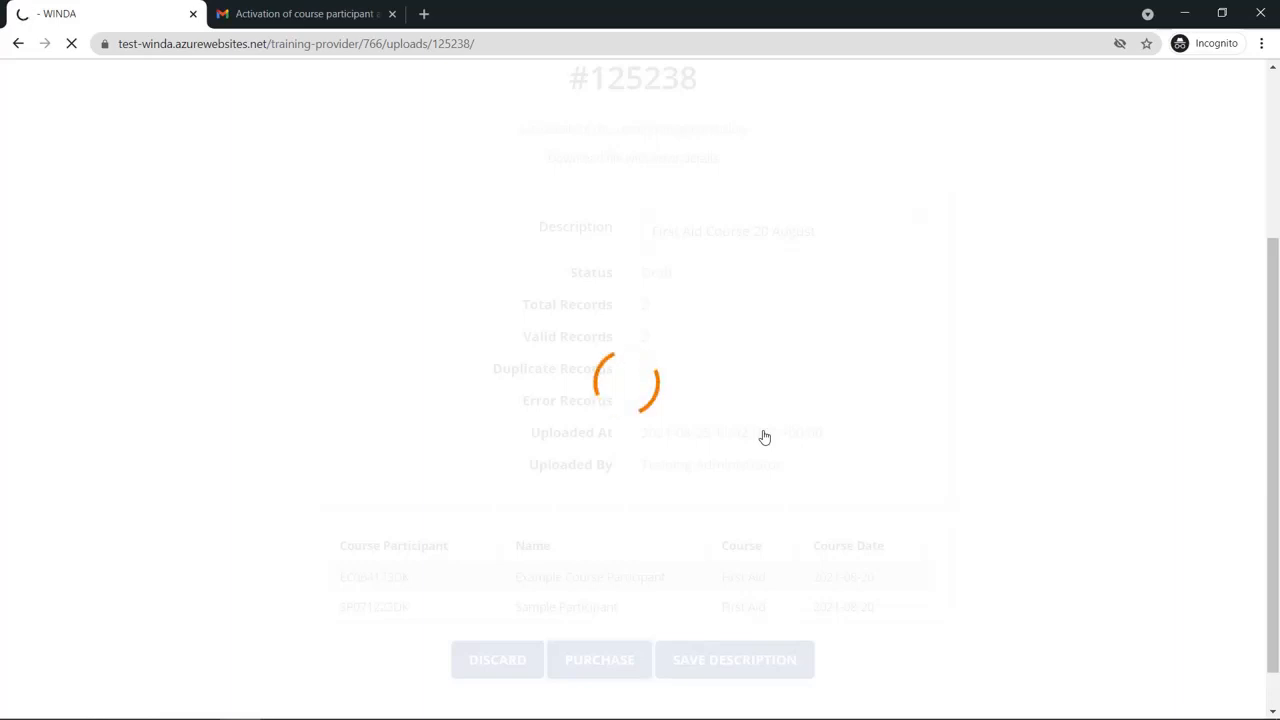
left_click(600, 660)
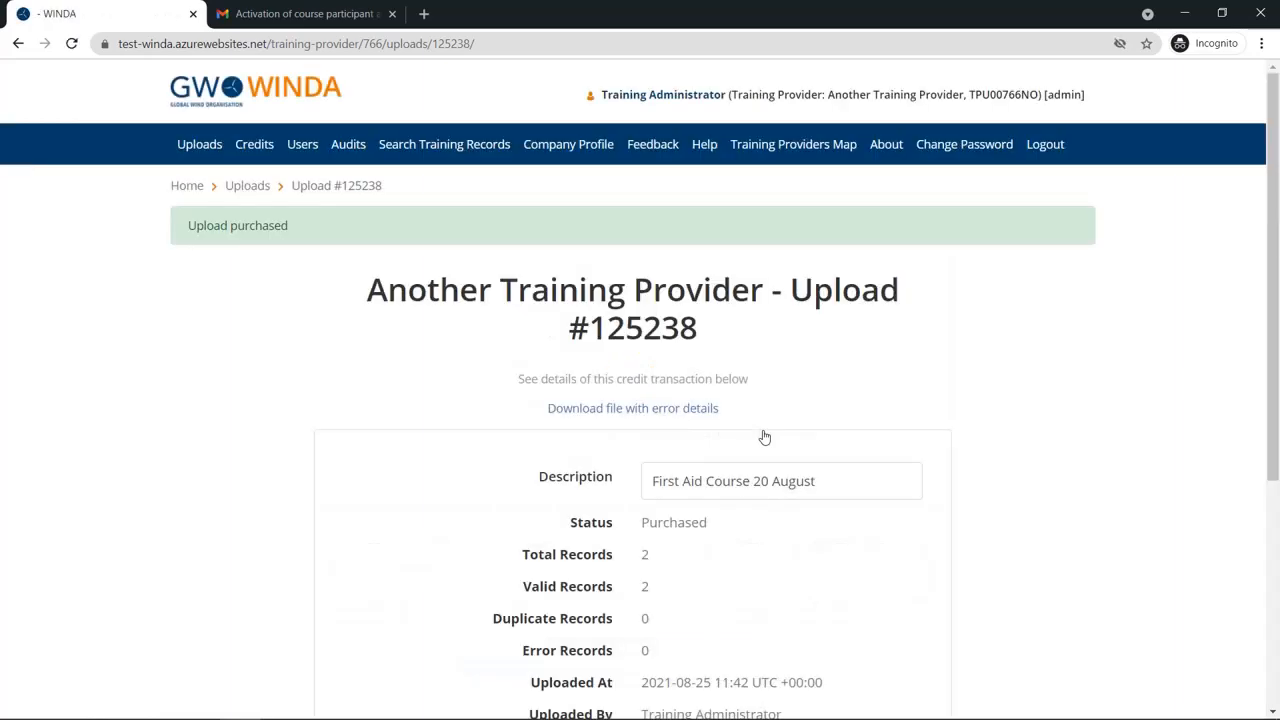
Step: Select the first participant's WINDA ID in the upload's participant table
scroll("down", 3)
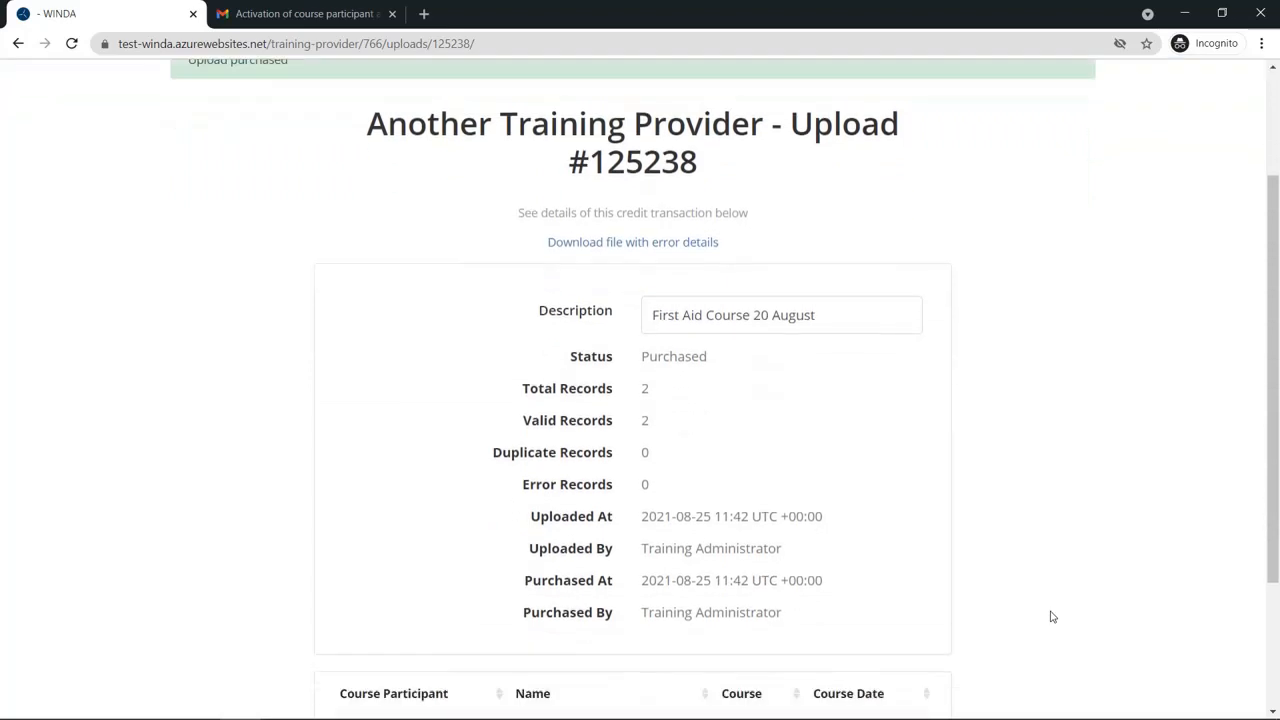
scroll("down", 3)
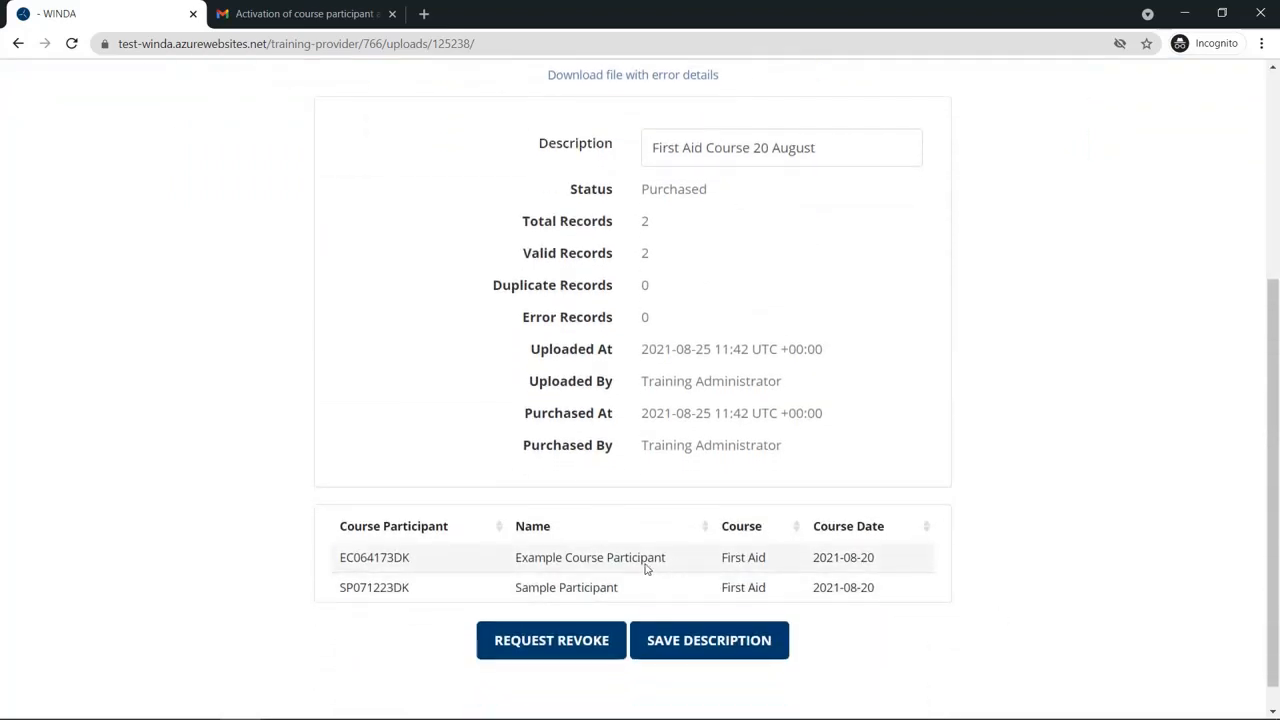
double_click(374, 556)
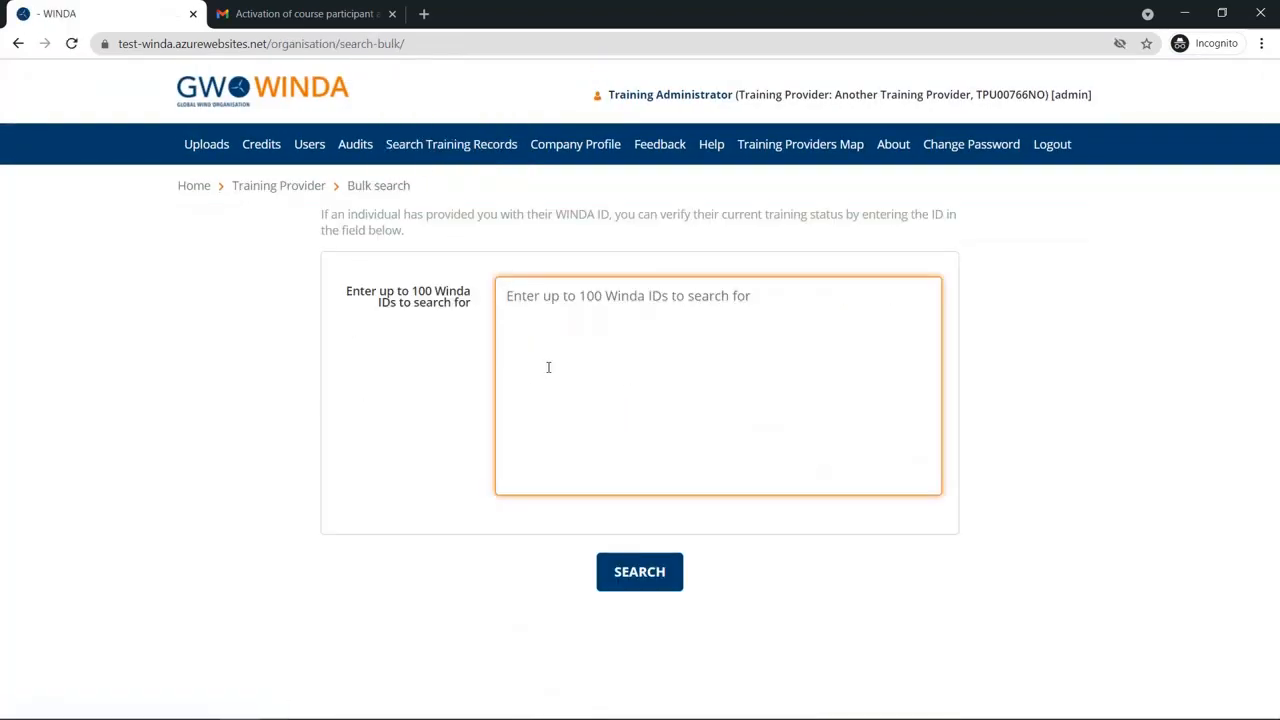
left_click(640, 572)
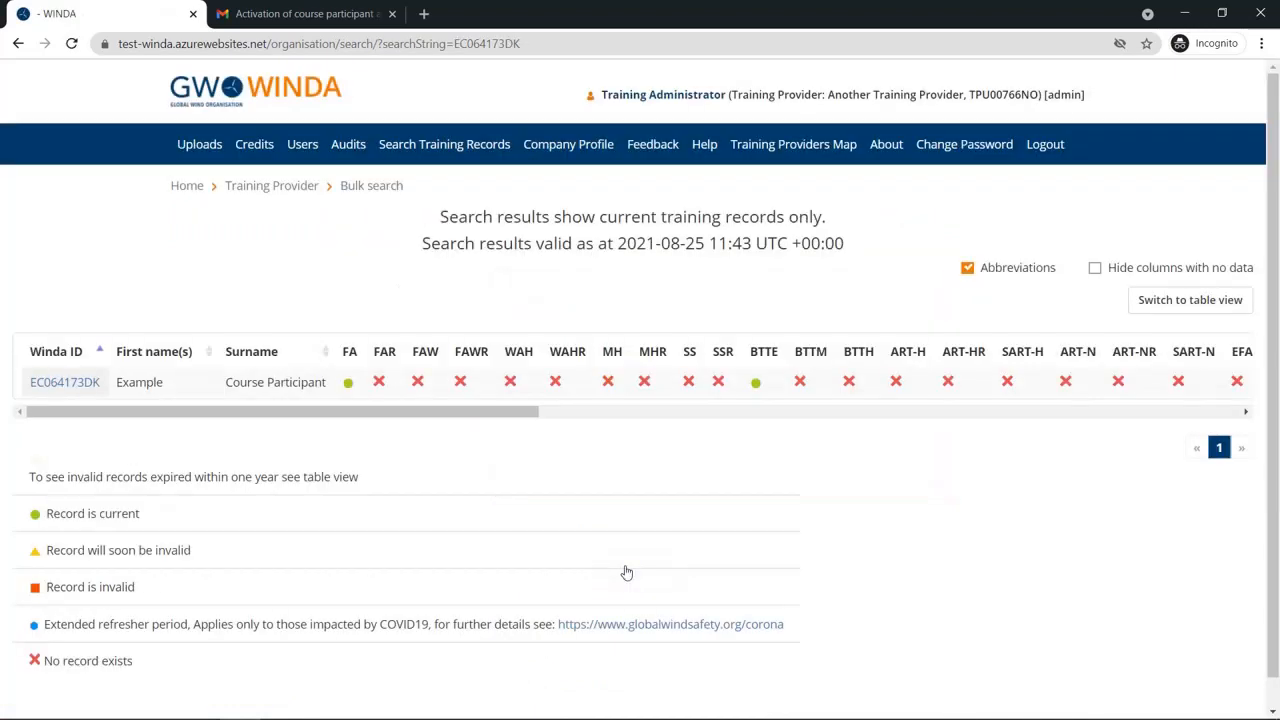
left_click(1190, 300)
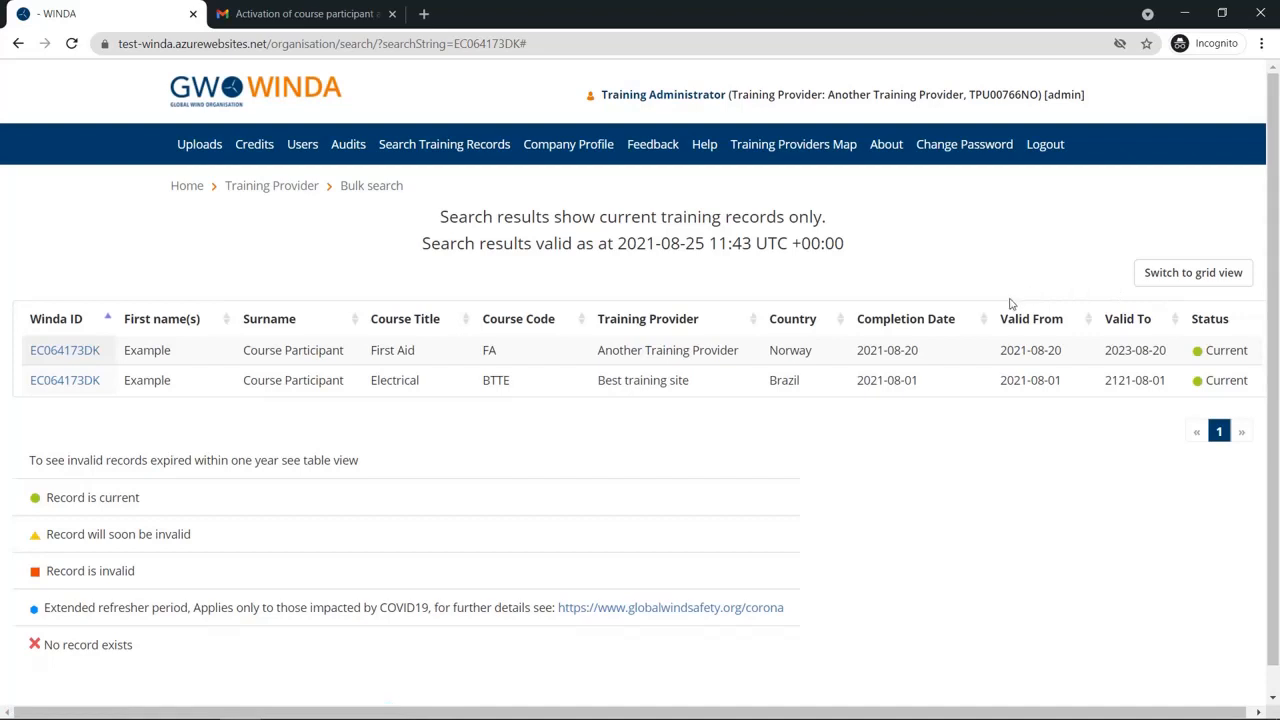
mouse_move(980, 358)
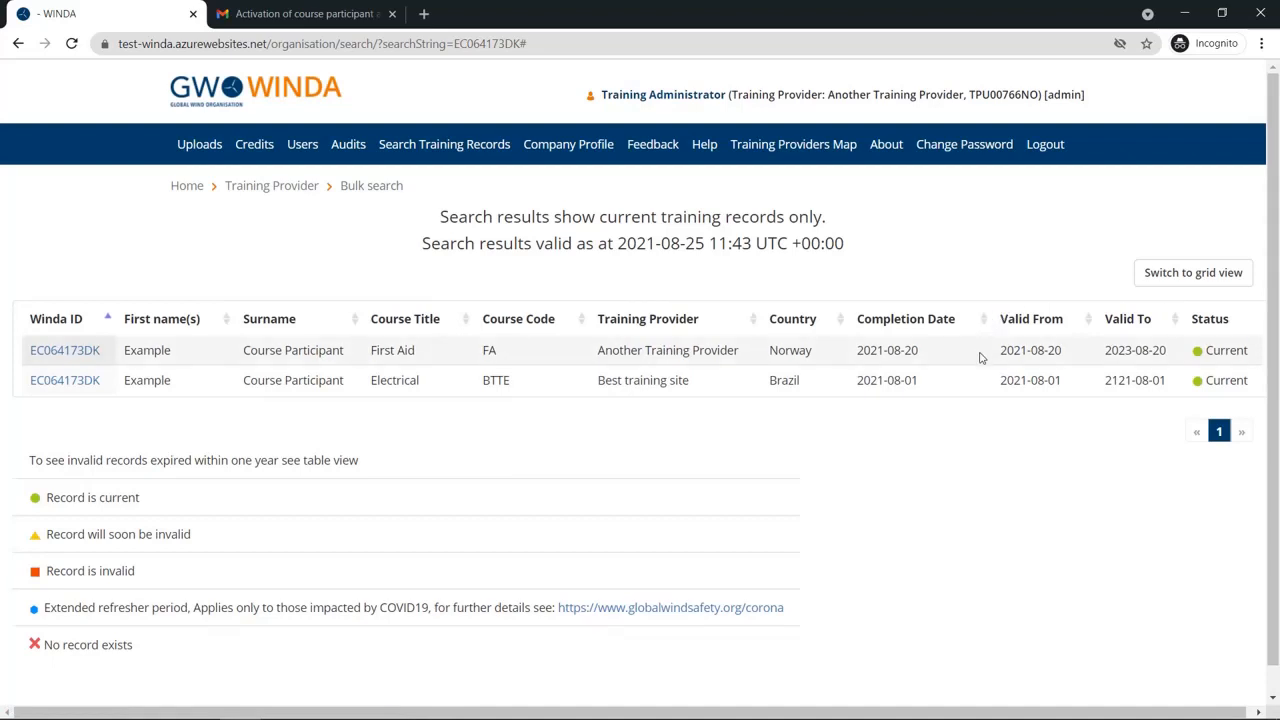